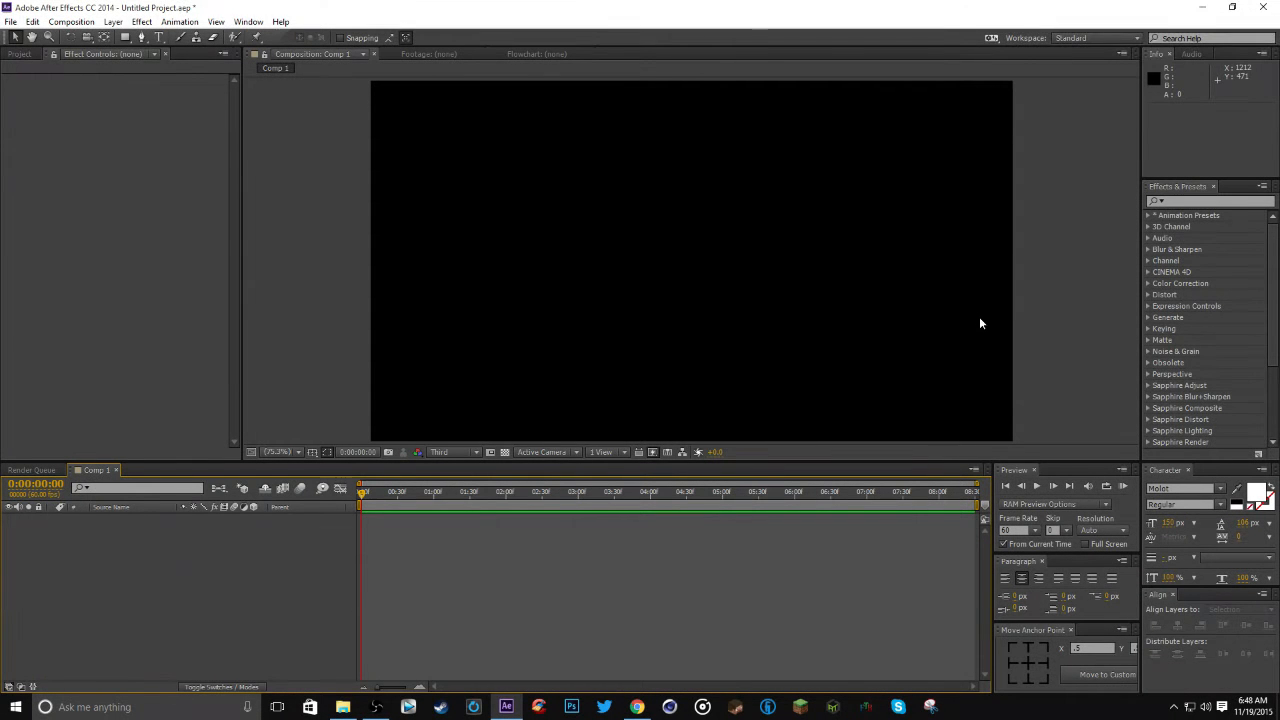
pyautogui.moveTo(240, 210)
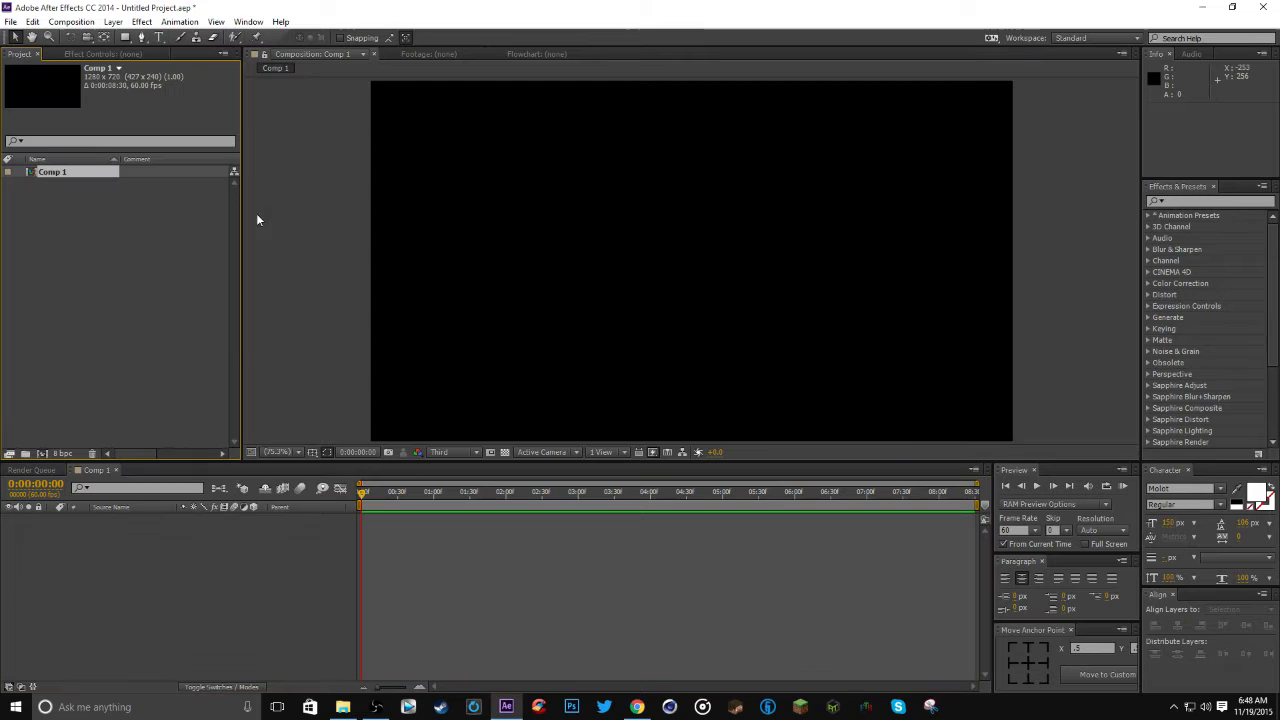
pyautogui.moveTo(314, 632)
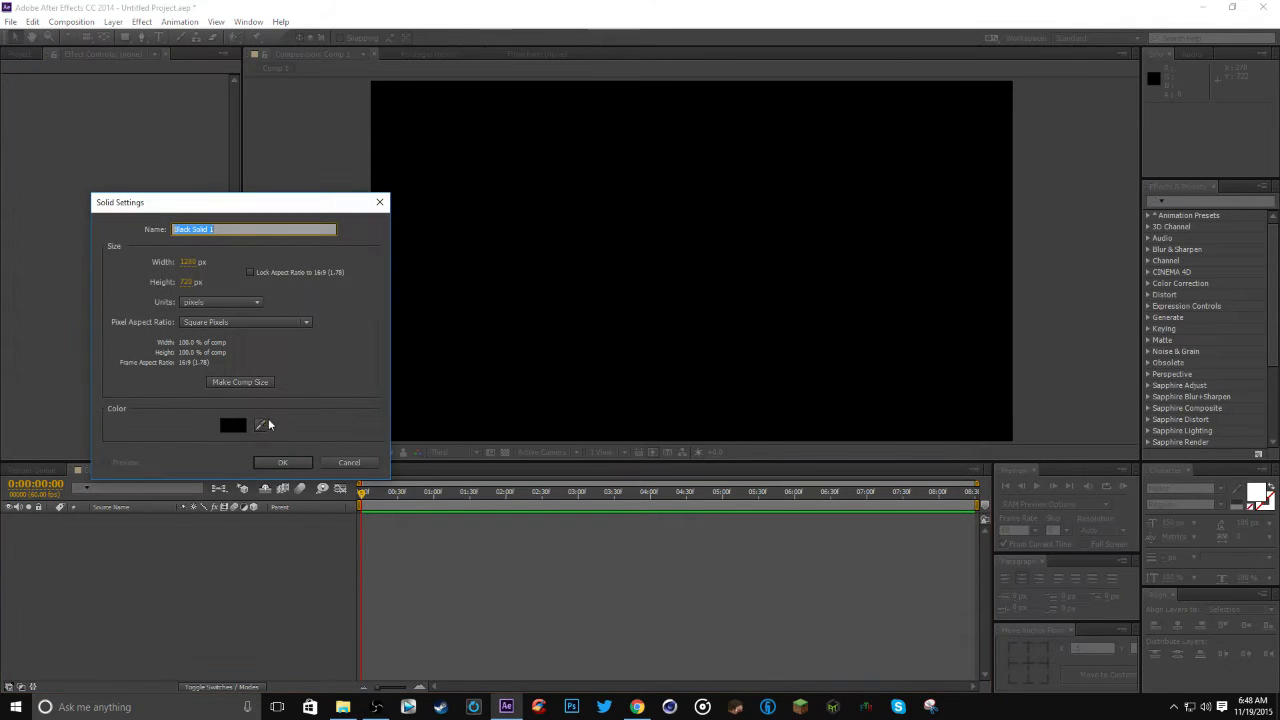
# Create full-frame red and royal blue solid layers in Comp 1
pyautogui.click(232, 424)
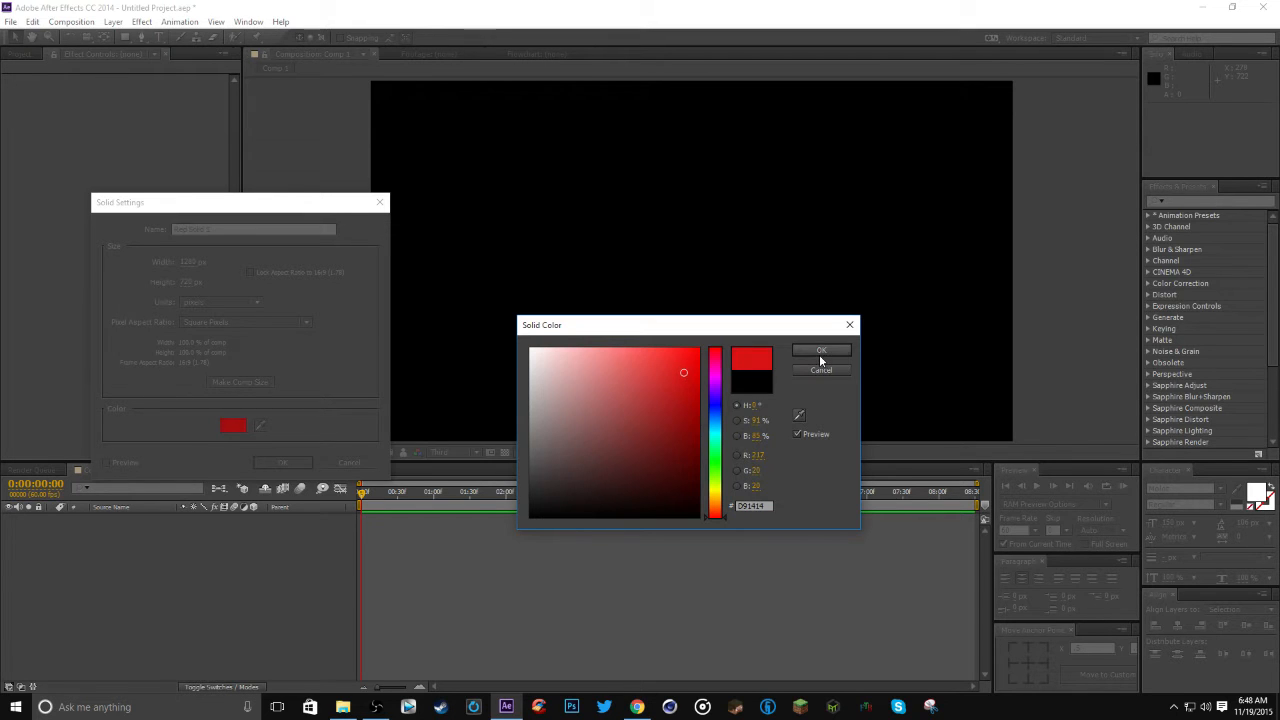
pyautogui.click(820, 350)
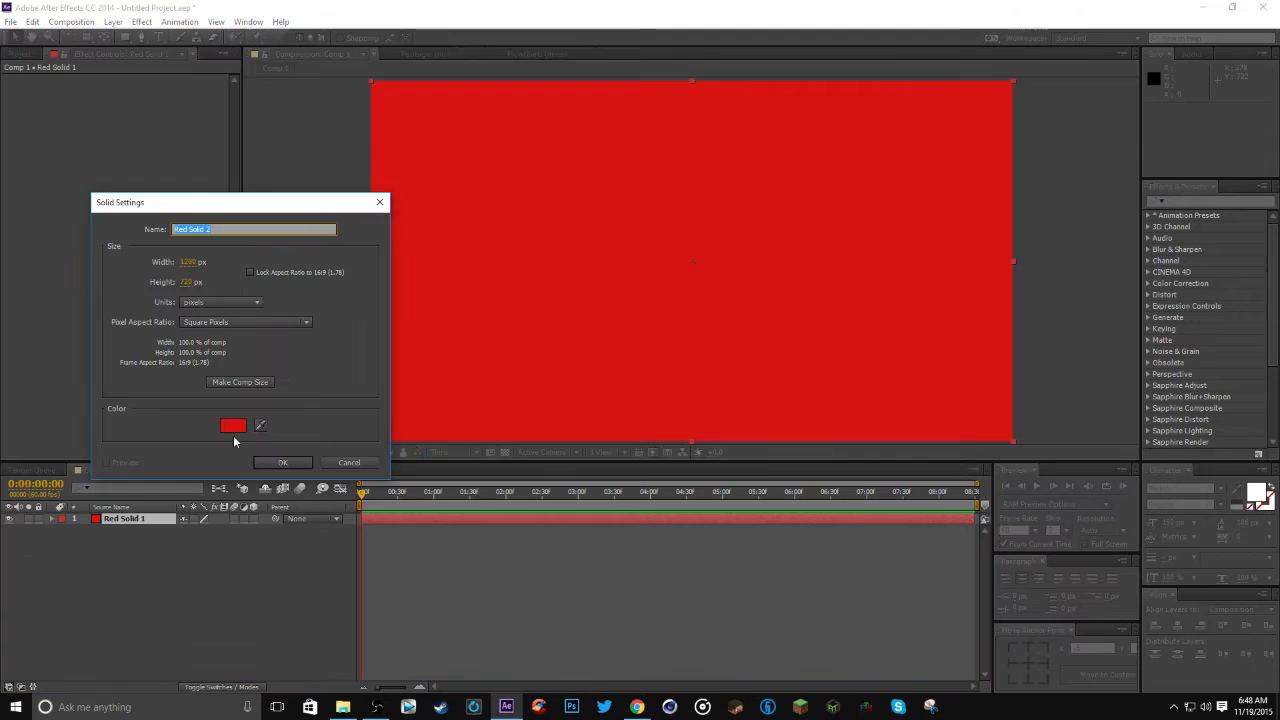
pyautogui.click(232, 424)
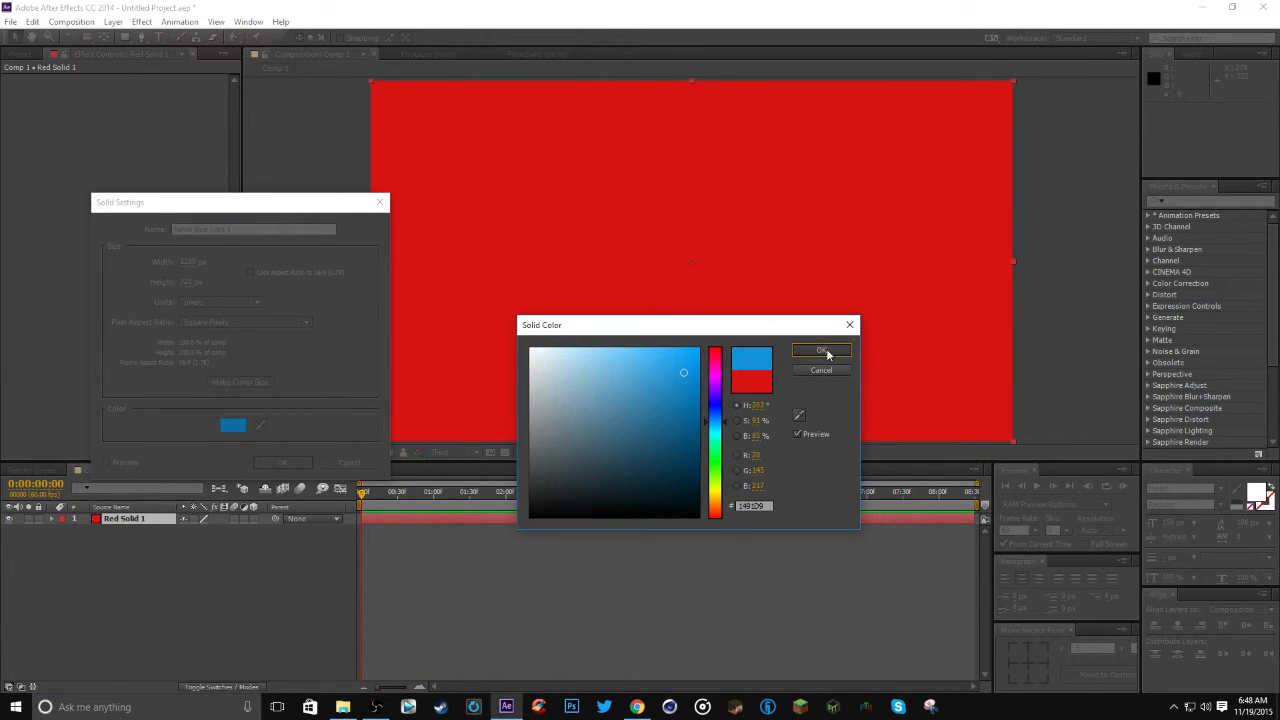
pyautogui.click(820, 350)
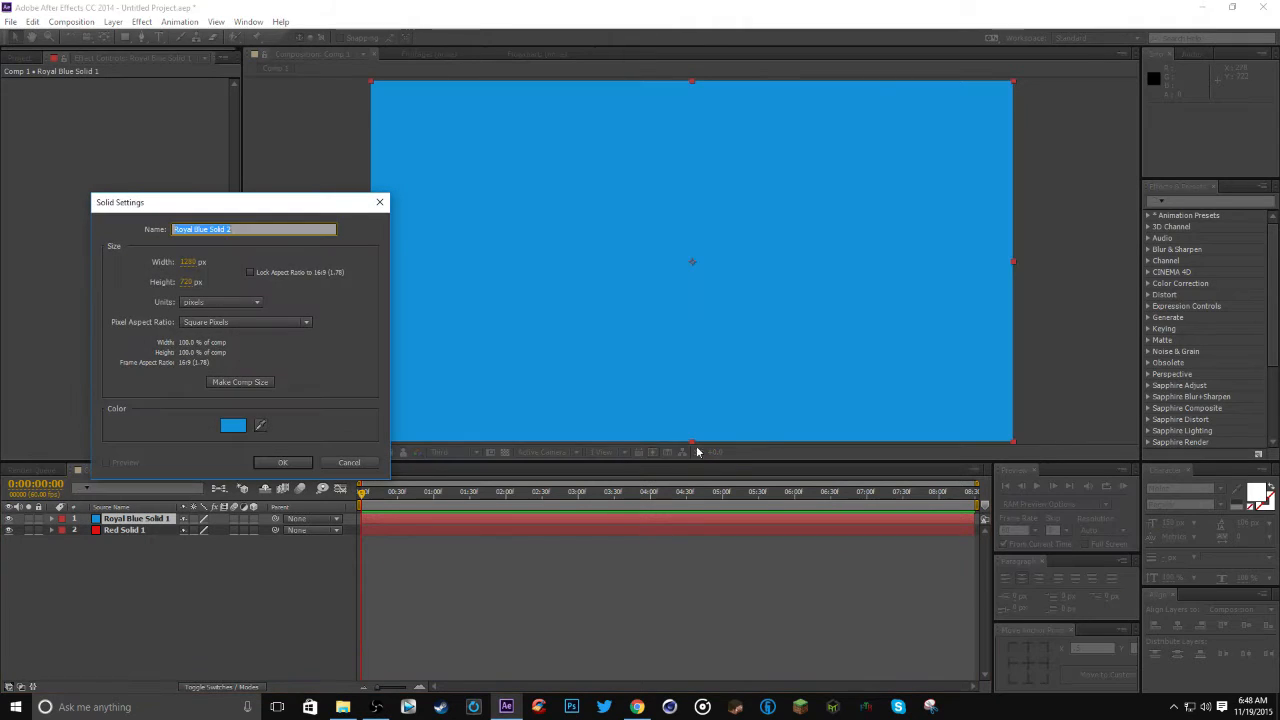
# Create purple and yellow solid layers on top of the stack
pyautogui.click(232, 424)
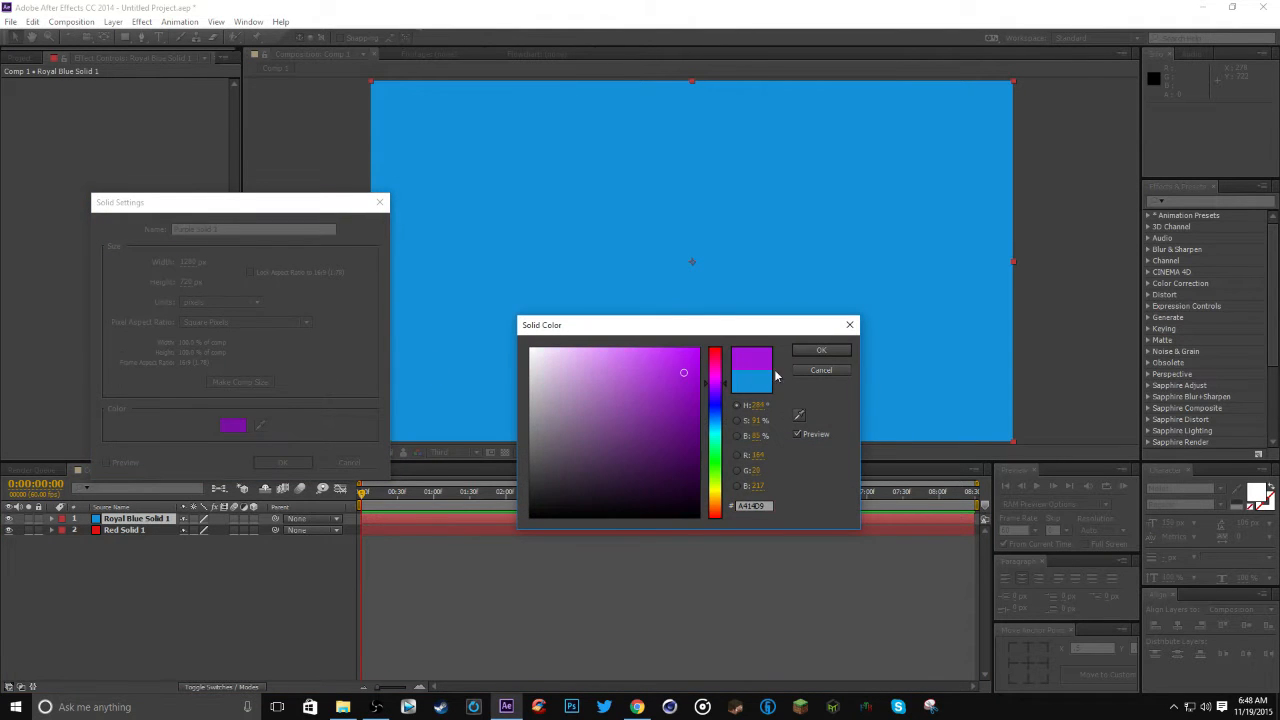
pyautogui.click(820, 350)
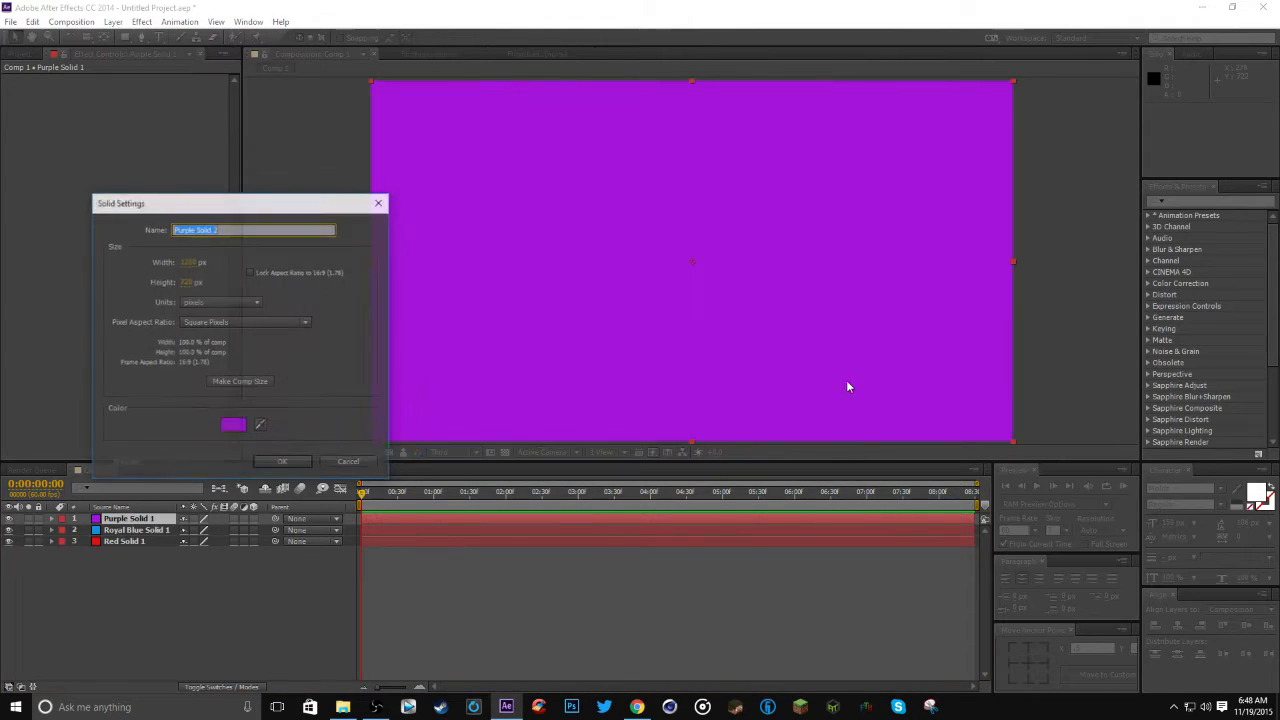
pyautogui.click(232, 424)
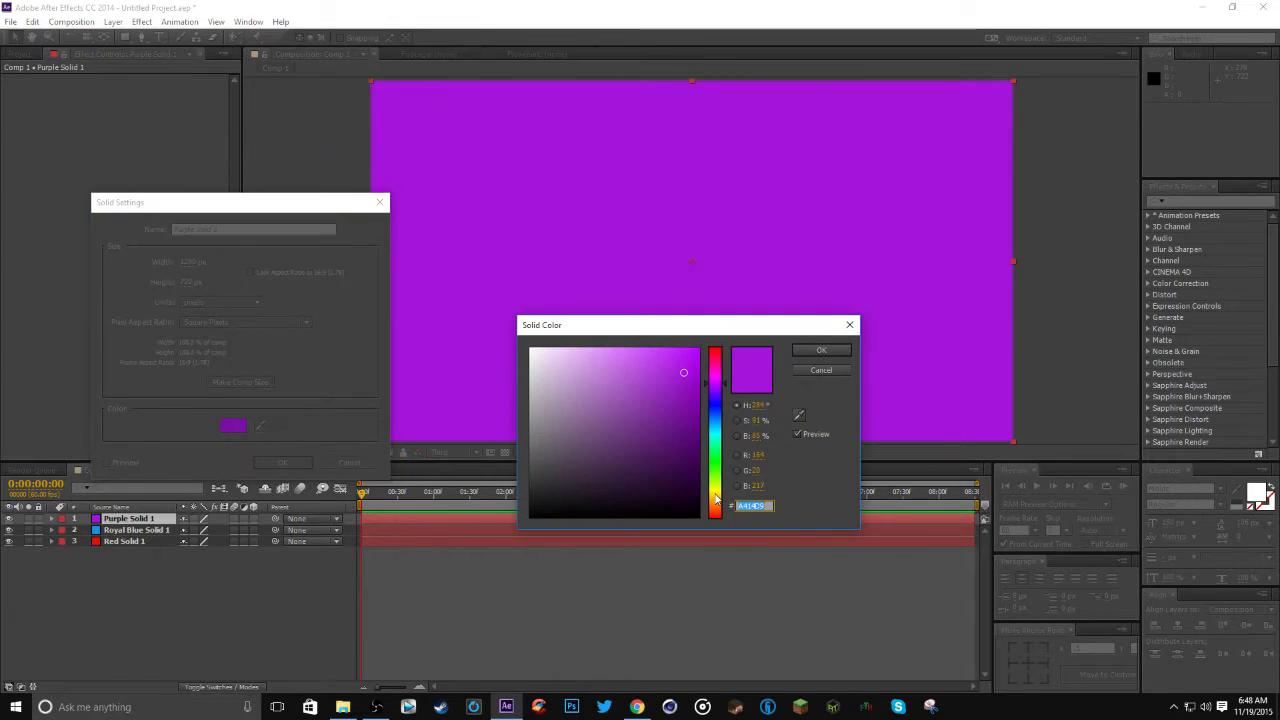
pyautogui.click(820, 350)
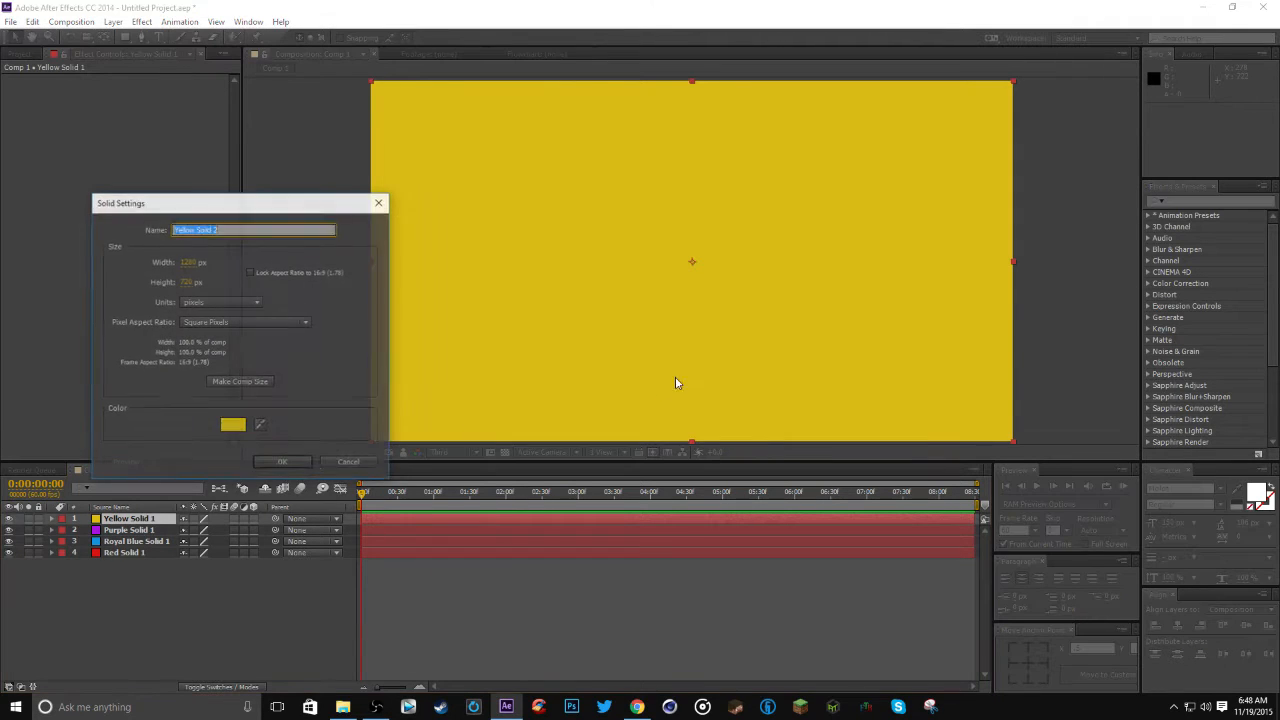
# Create white and magenta solid layers above the existing ones
pyautogui.click(232, 424)
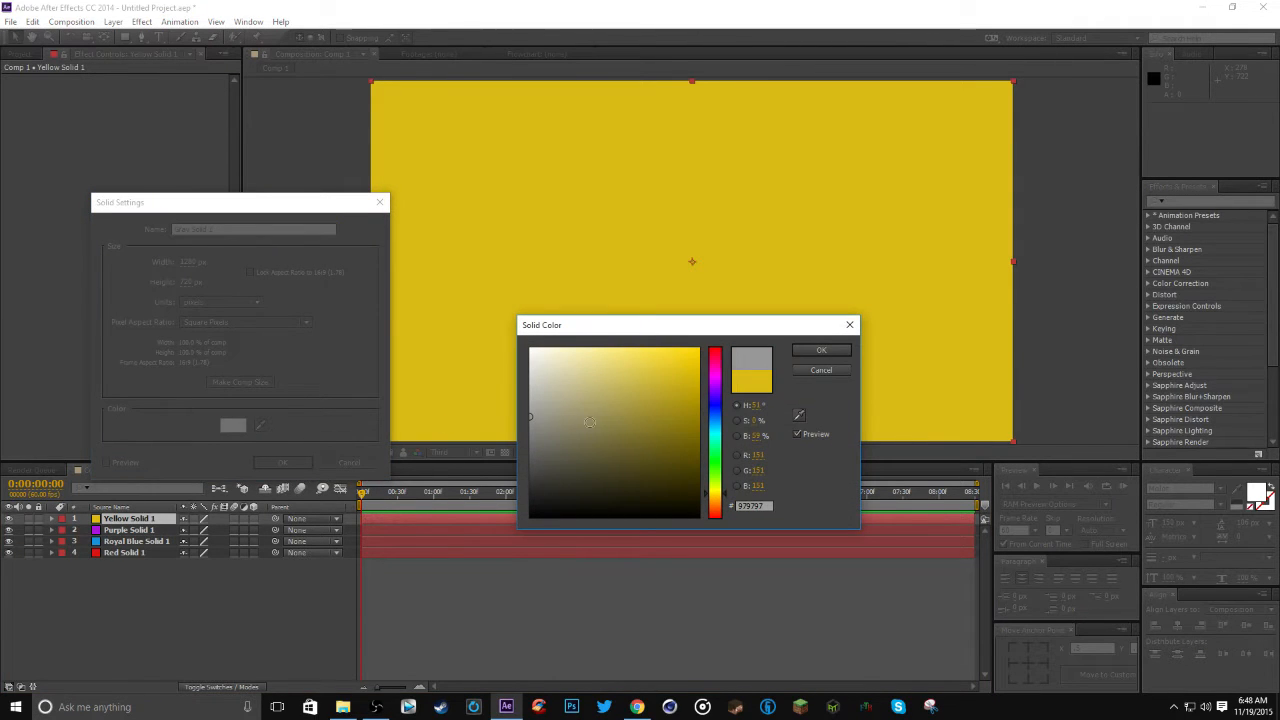
pyautogui.click(820, 350)
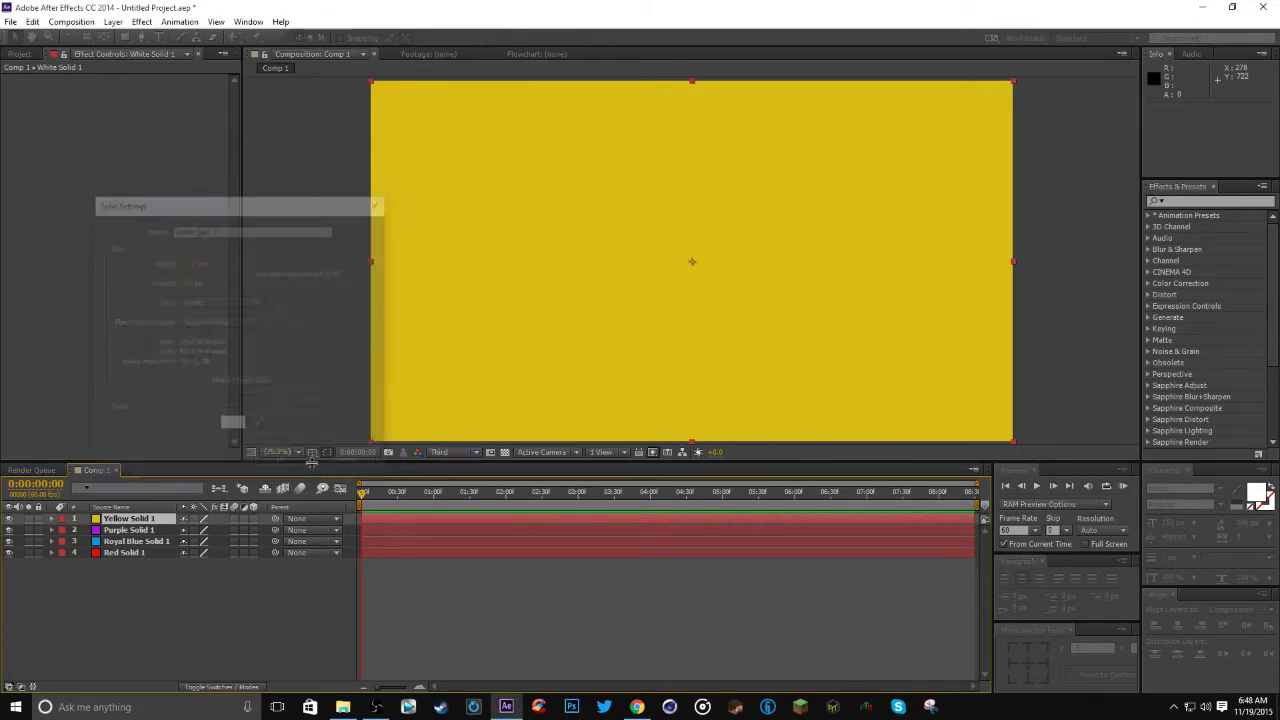
pyautogui.click(232, 424)
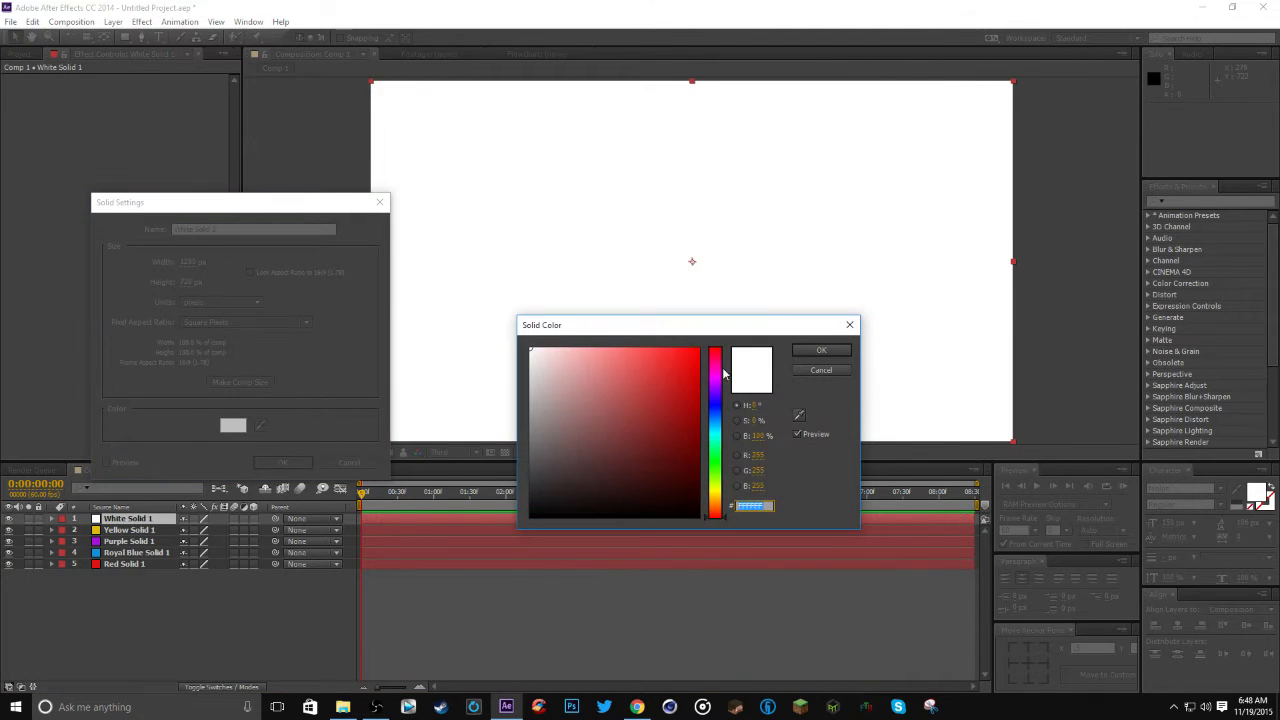
pyautogui.click(820, 350)
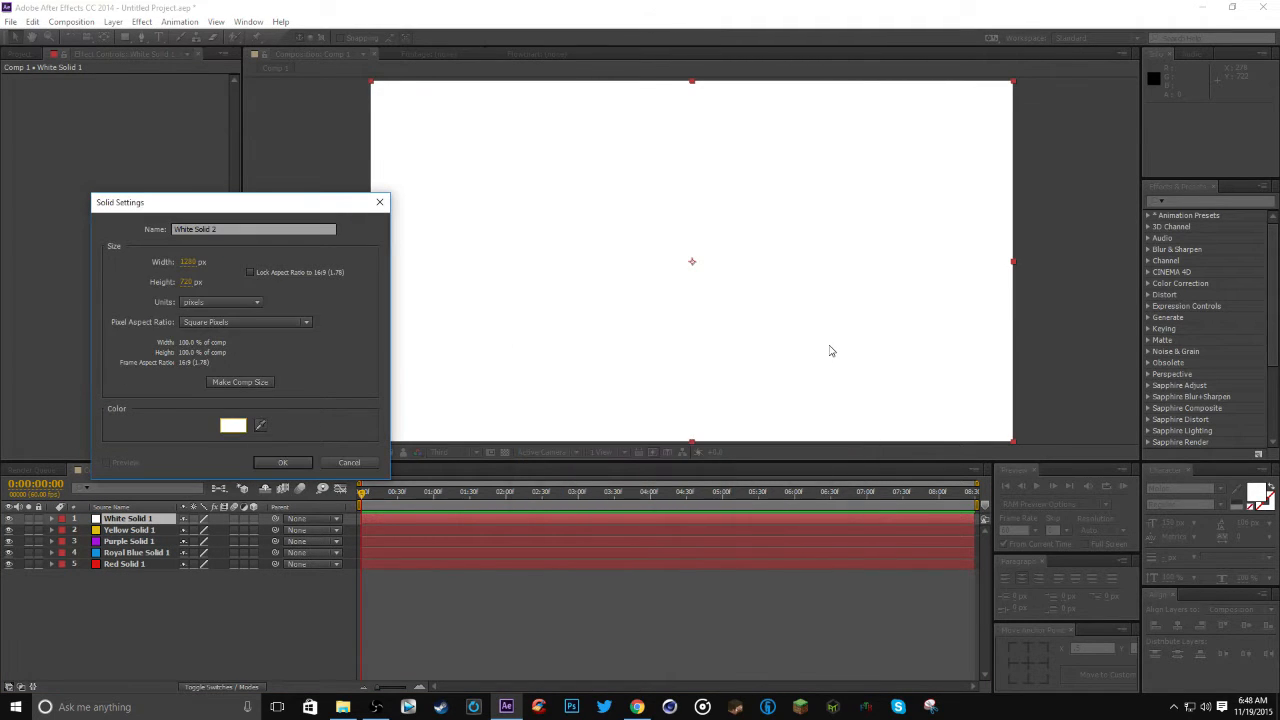
pyautogui.click(232, 424)
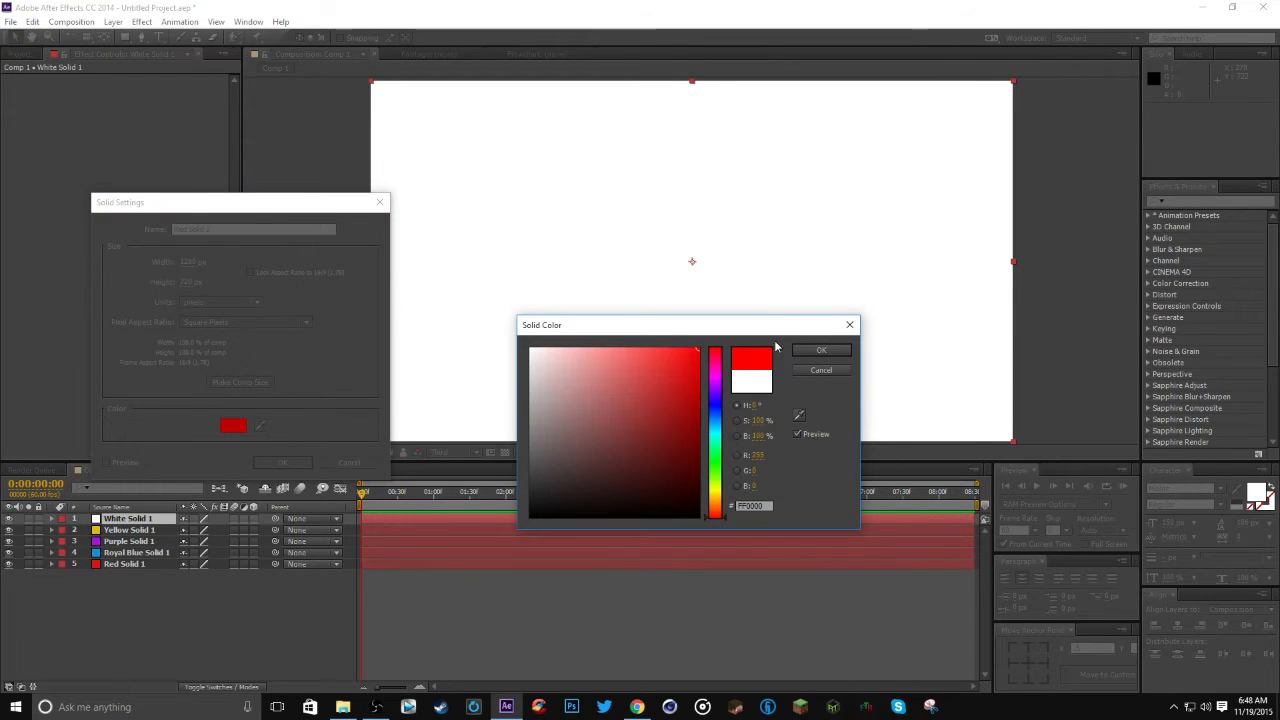
pyautogui.click(820, 348)
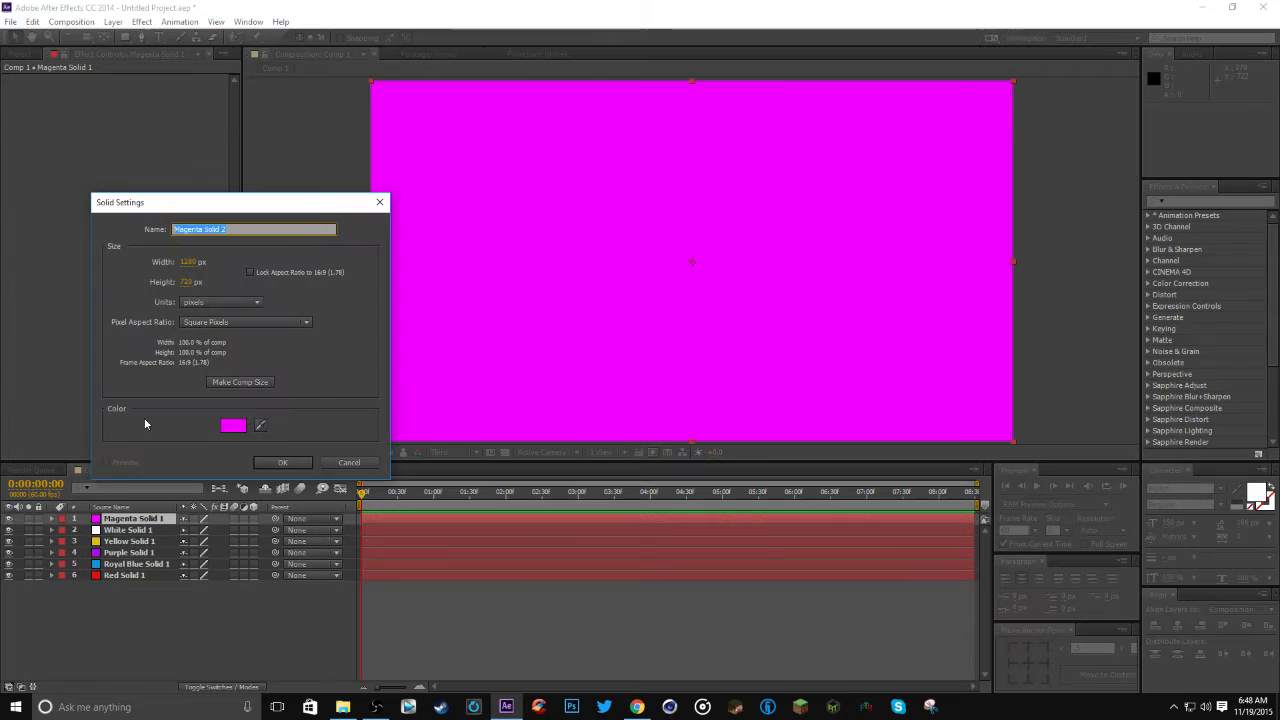
# Create green and orange solid layers, bringing the stack to eight
pyautogui.click(232, 424)
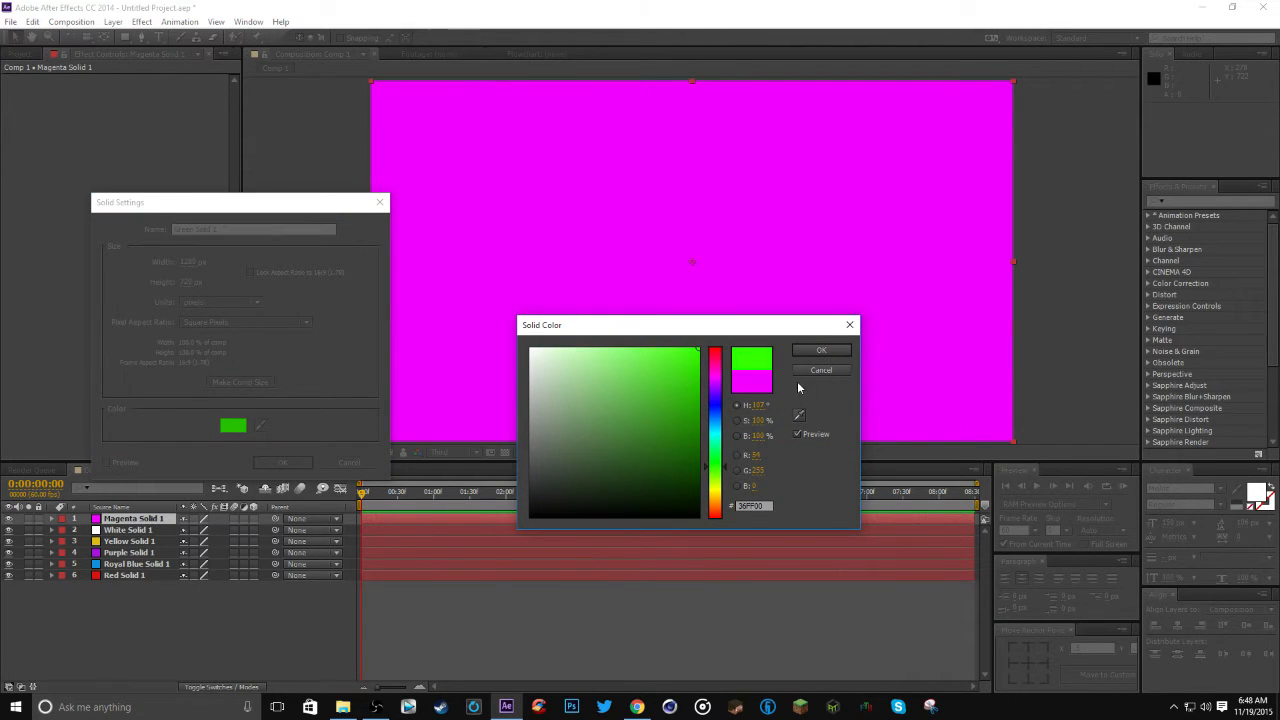
pyautogui.click(820, 350)
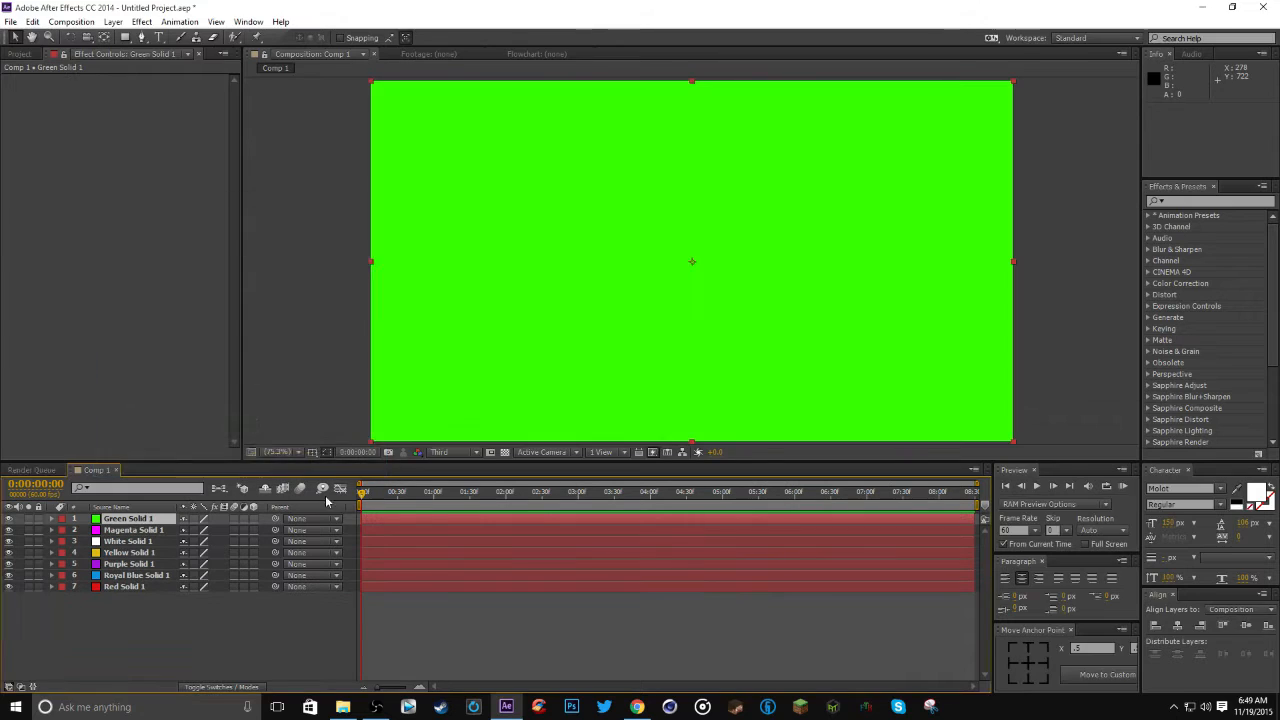
pyautogui.click(232, 424)
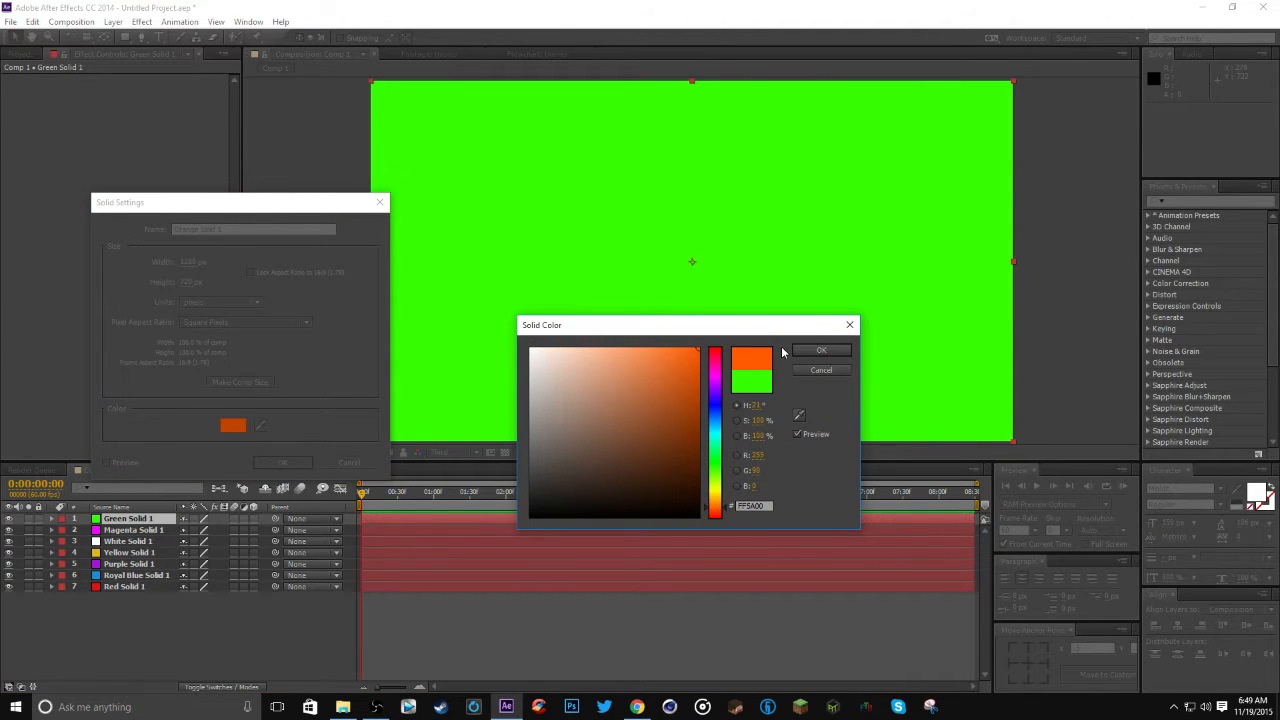
pyautogui.click(820, 350)
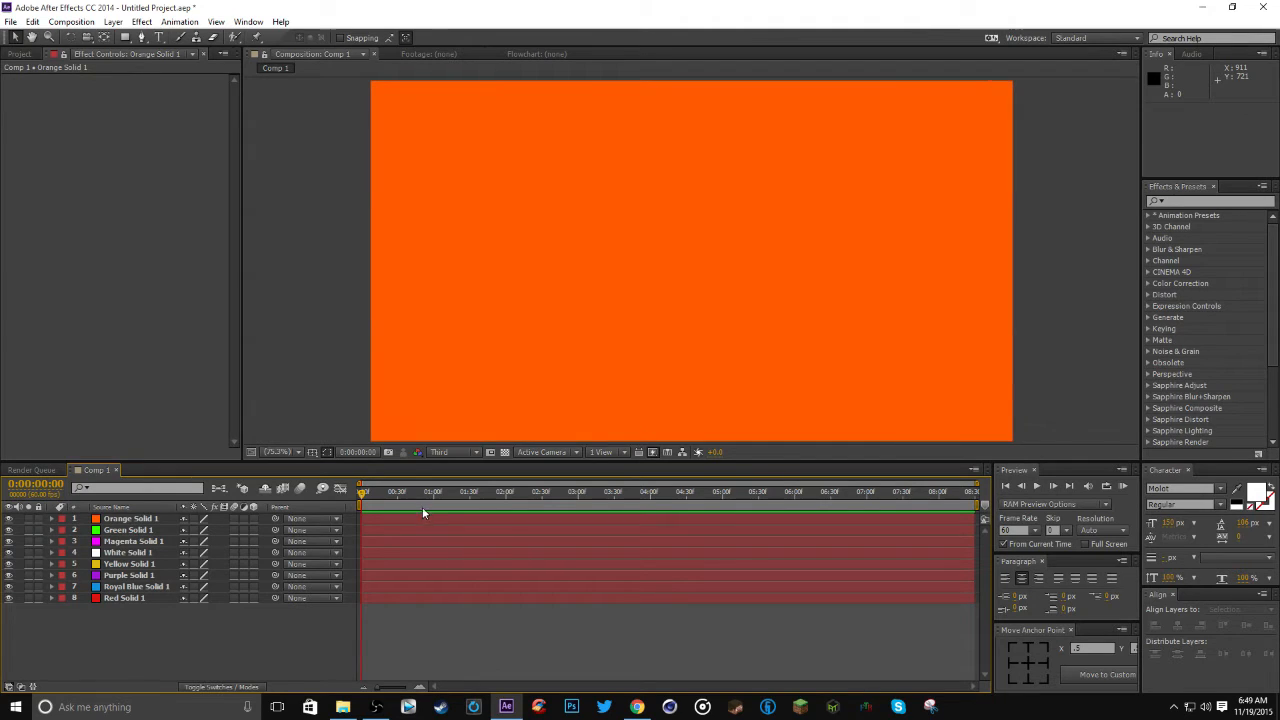
# Select Orange Solid 1 and browse the Transition effects for CC Jaws
pyautogui.click(416, 492)
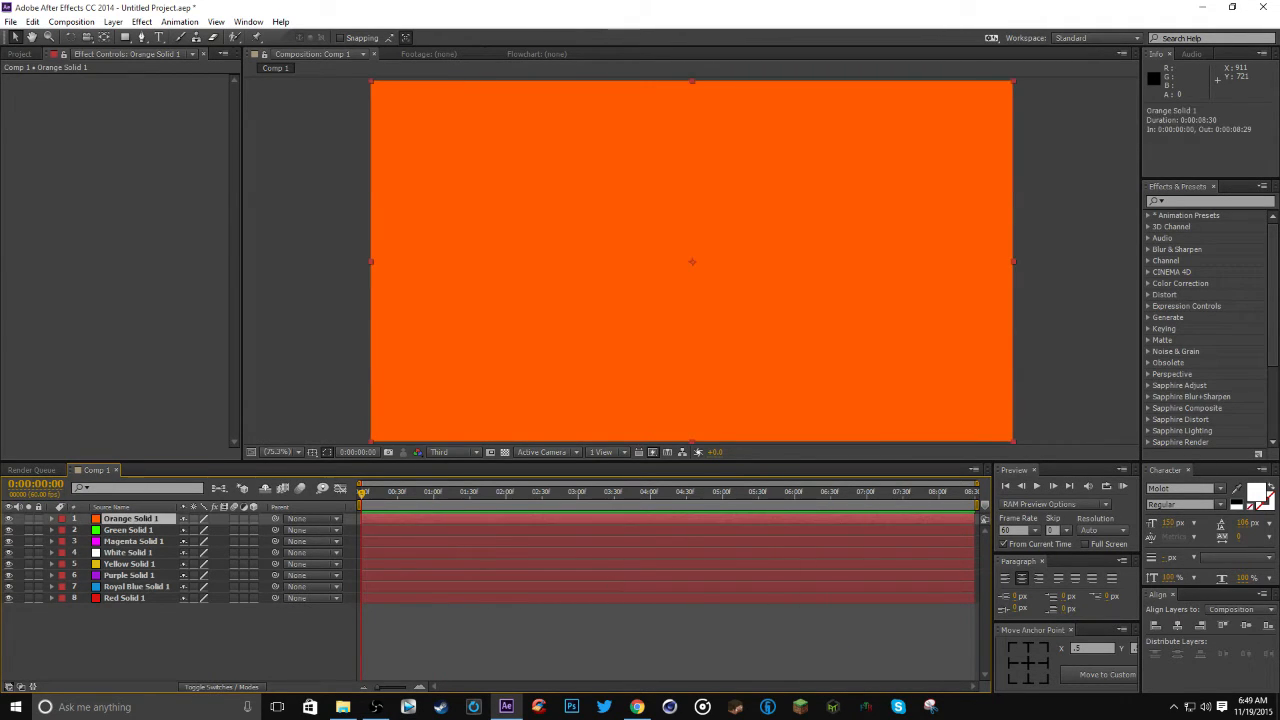
pyautogui.scroll(-3)
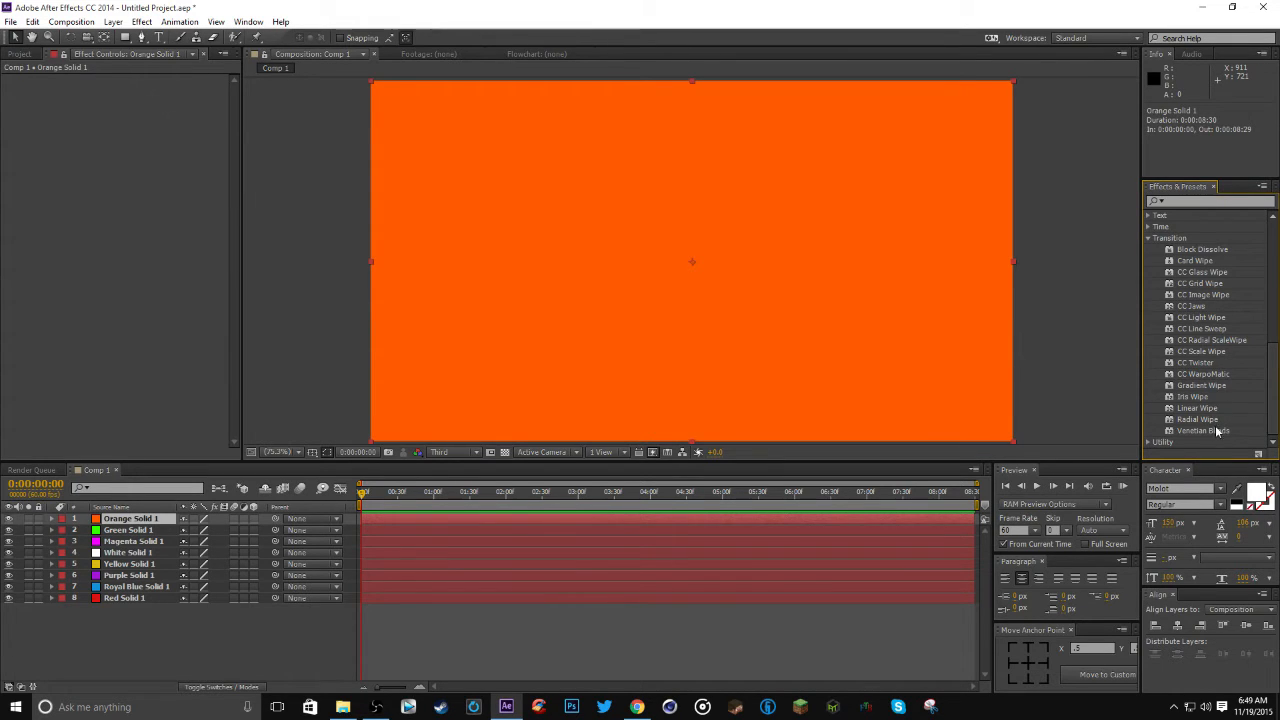
pyautogui.moveTo(1248, 356)
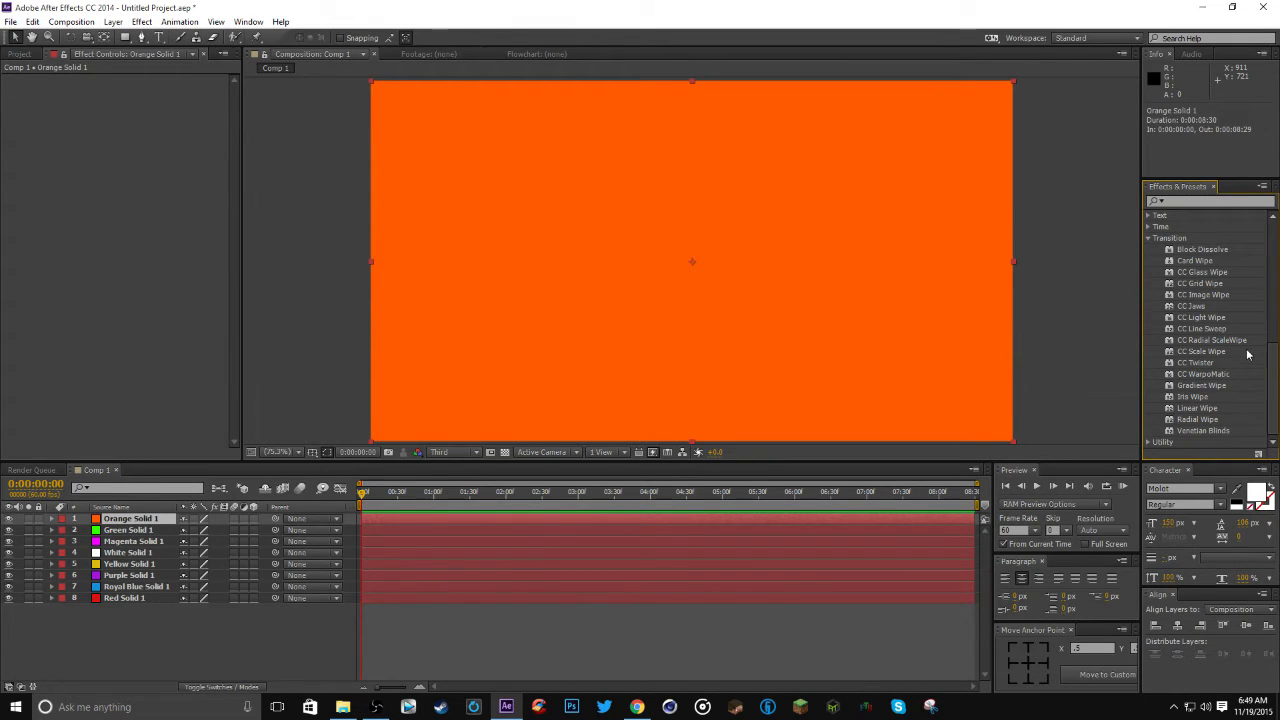
pyautogui.moveTo(1224, 322)
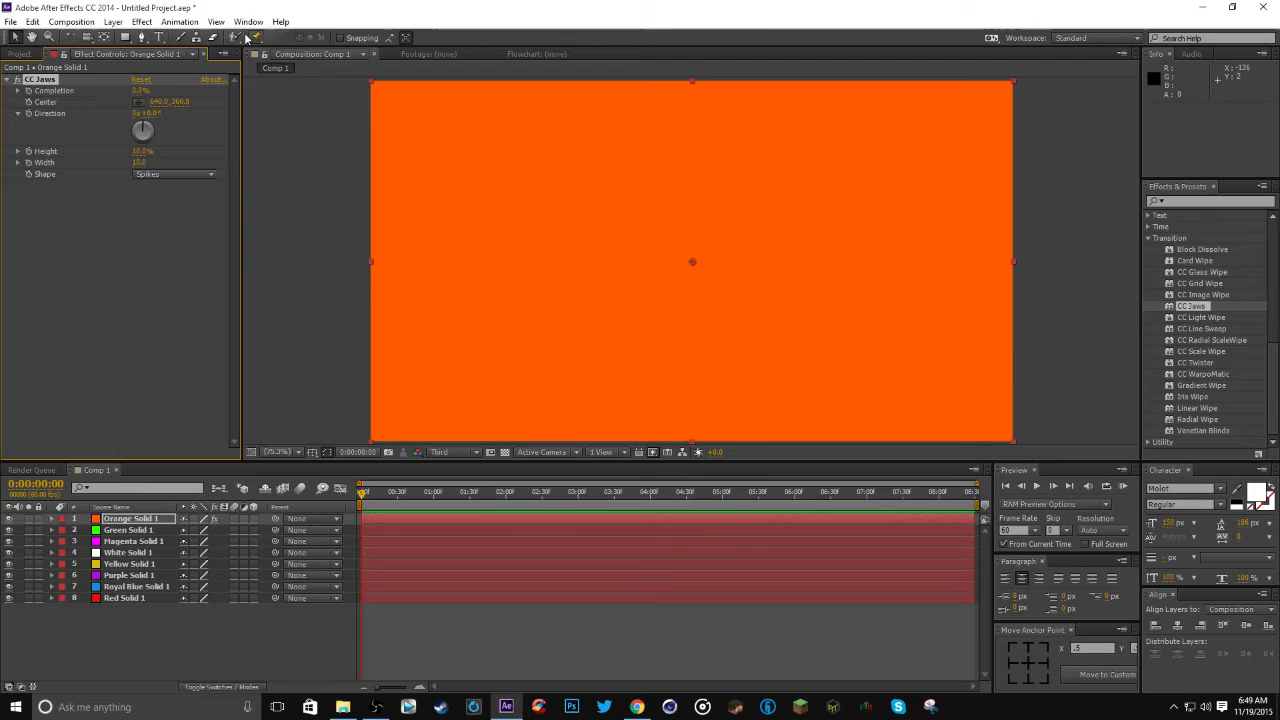
# Set CC Jaws Shape to Waves and widen Width so fewer, broader waves appear
pyautogui.click(174, 174)
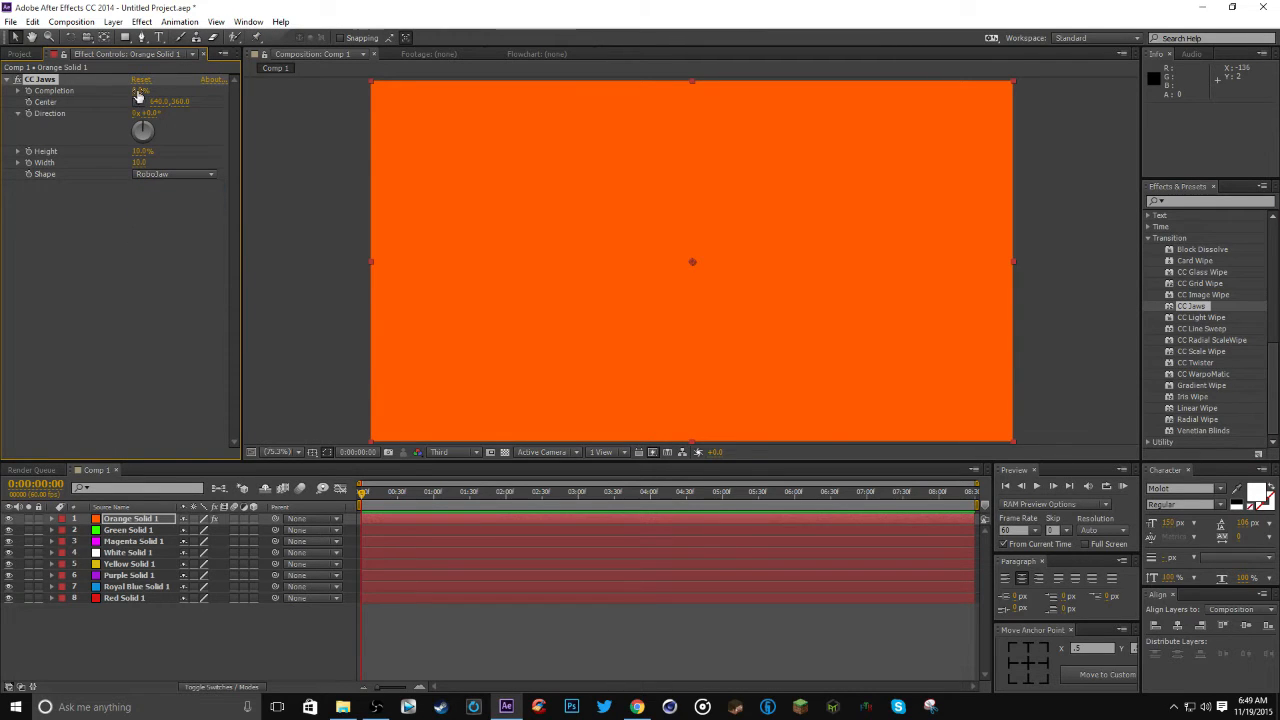
pyautogui.click(172, 174)
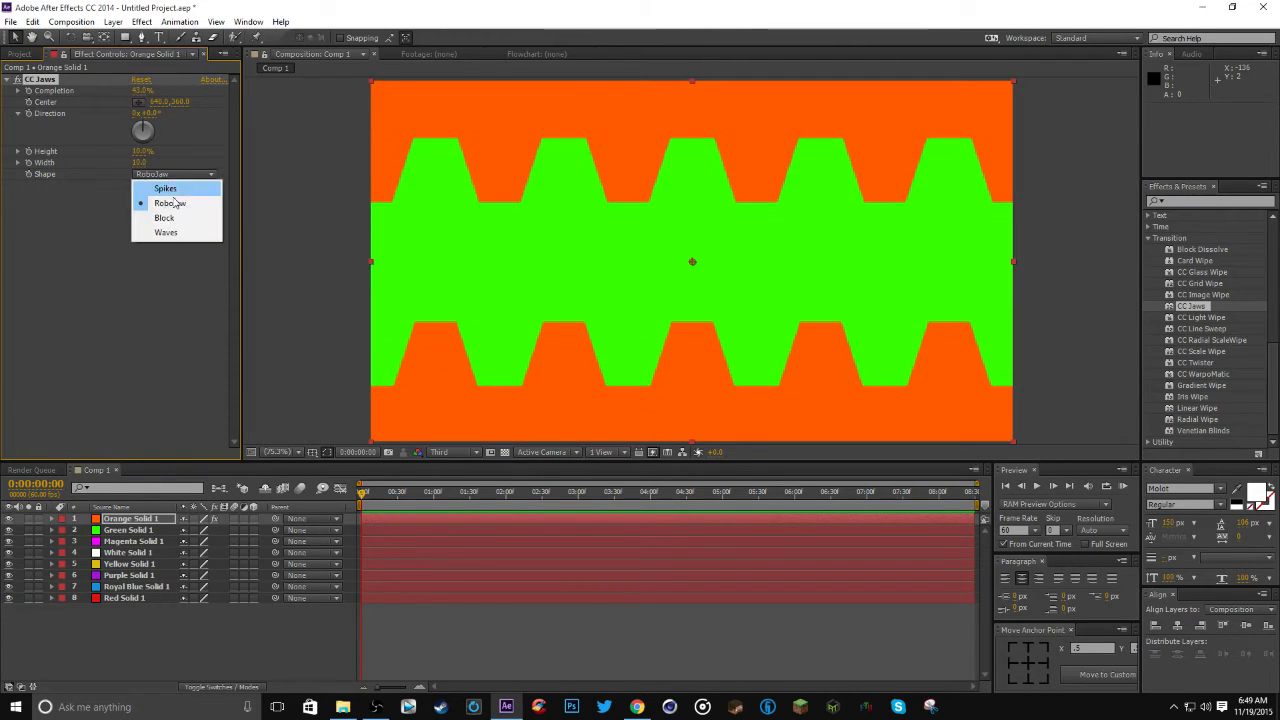
pyautogui.click(166, 232)
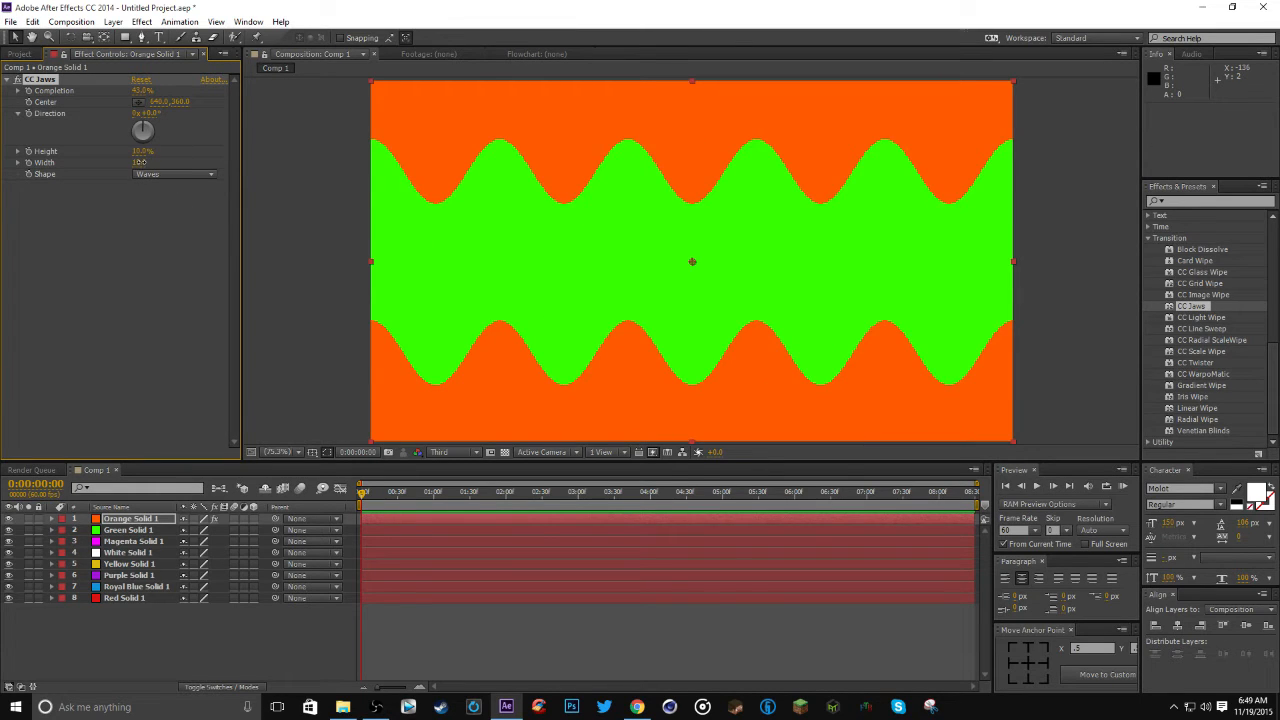
pyautogui.moveTo(140, 162); pyautogui.dragTo(186, 162)
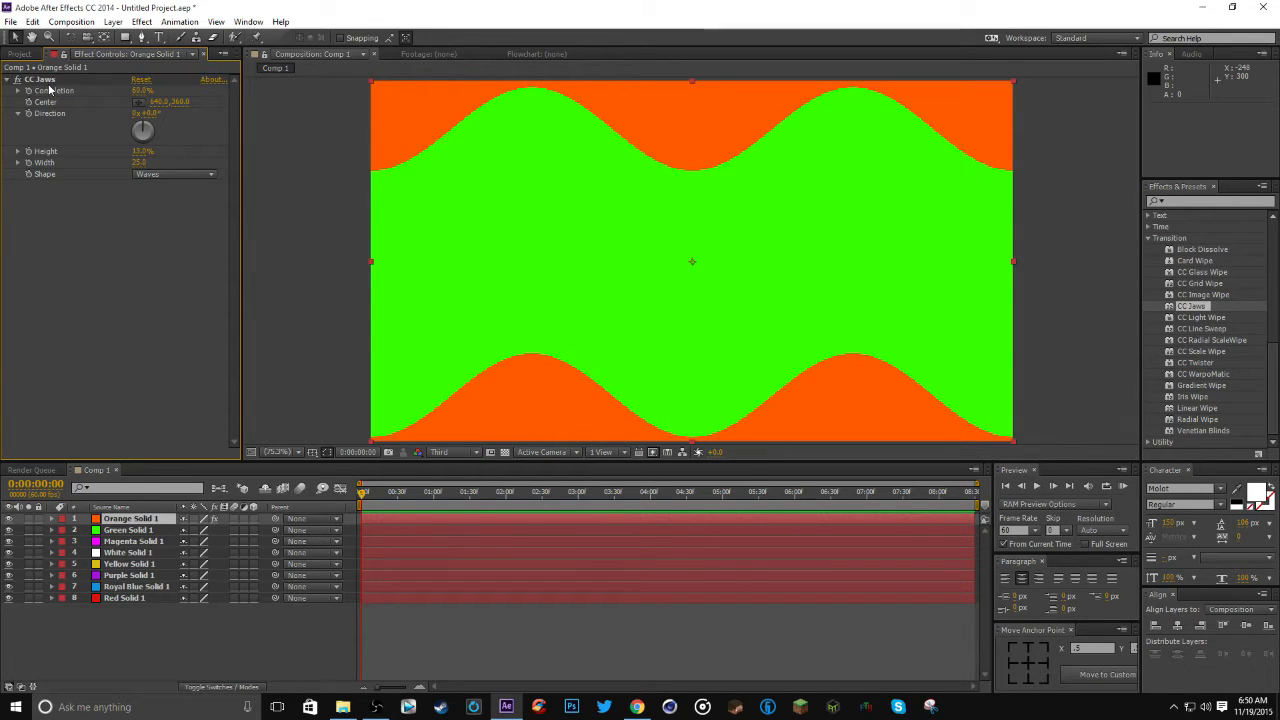
# Paste CC Jaws onto the green, magenta, white, yellow, purple and royal blue solids
pyautogui.click(128, 530)
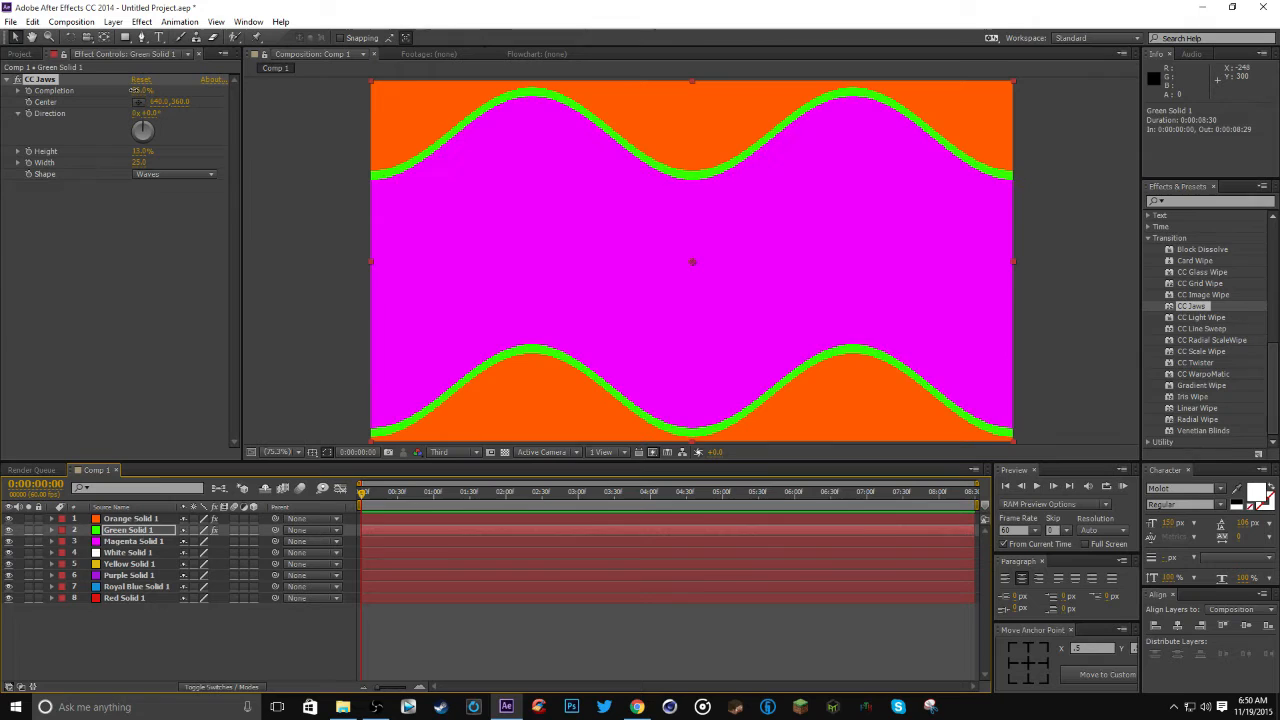
pyautogui.click(132, 540)
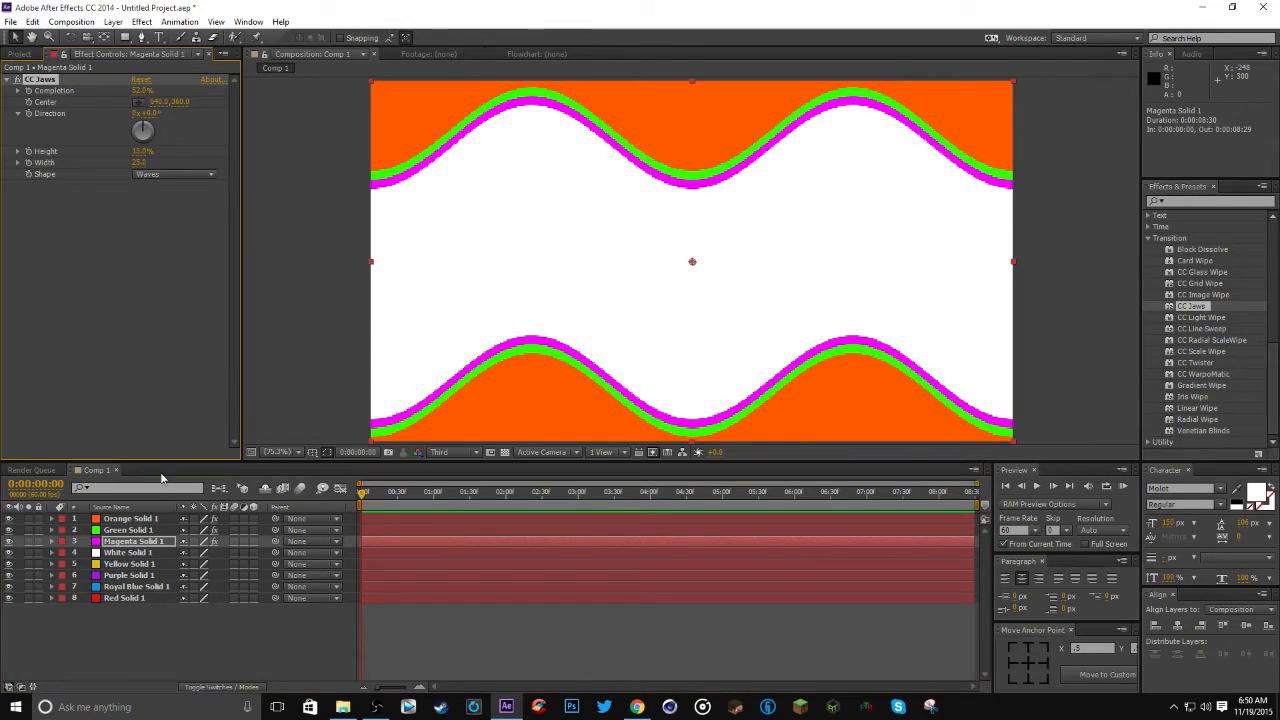
pyautogui.click(128, 552)
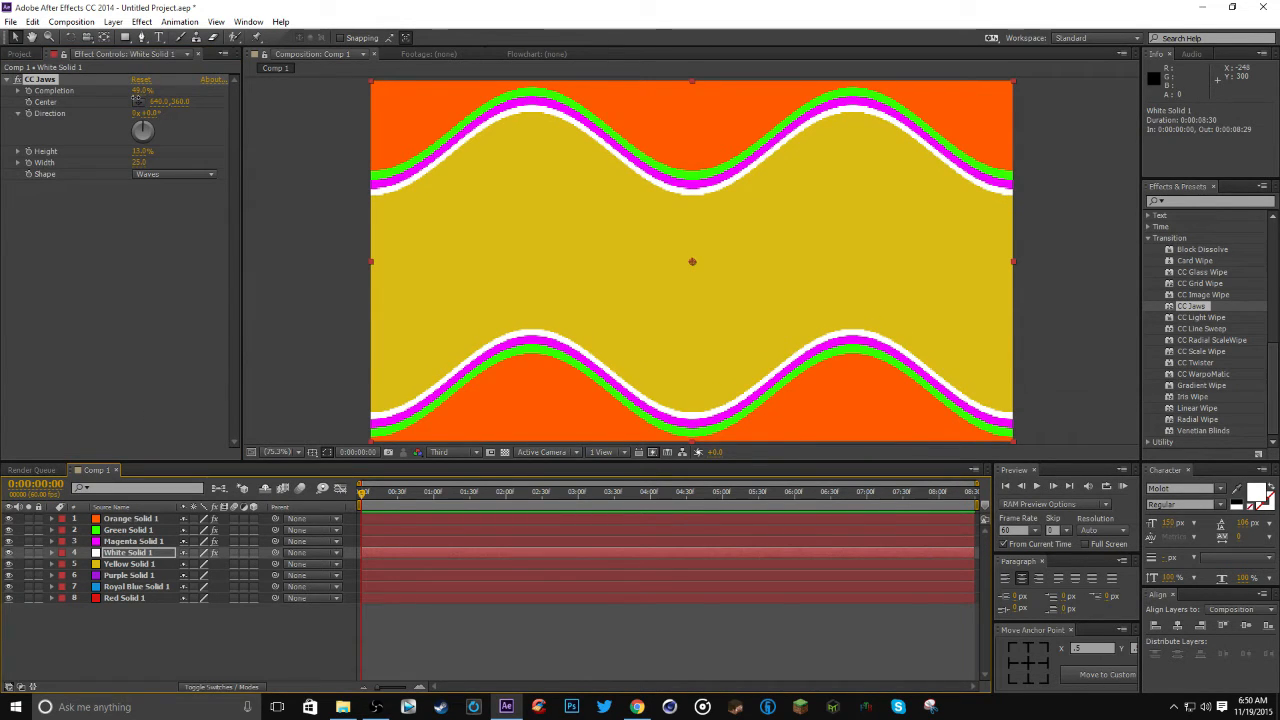
pyautogui.click(128, 564)
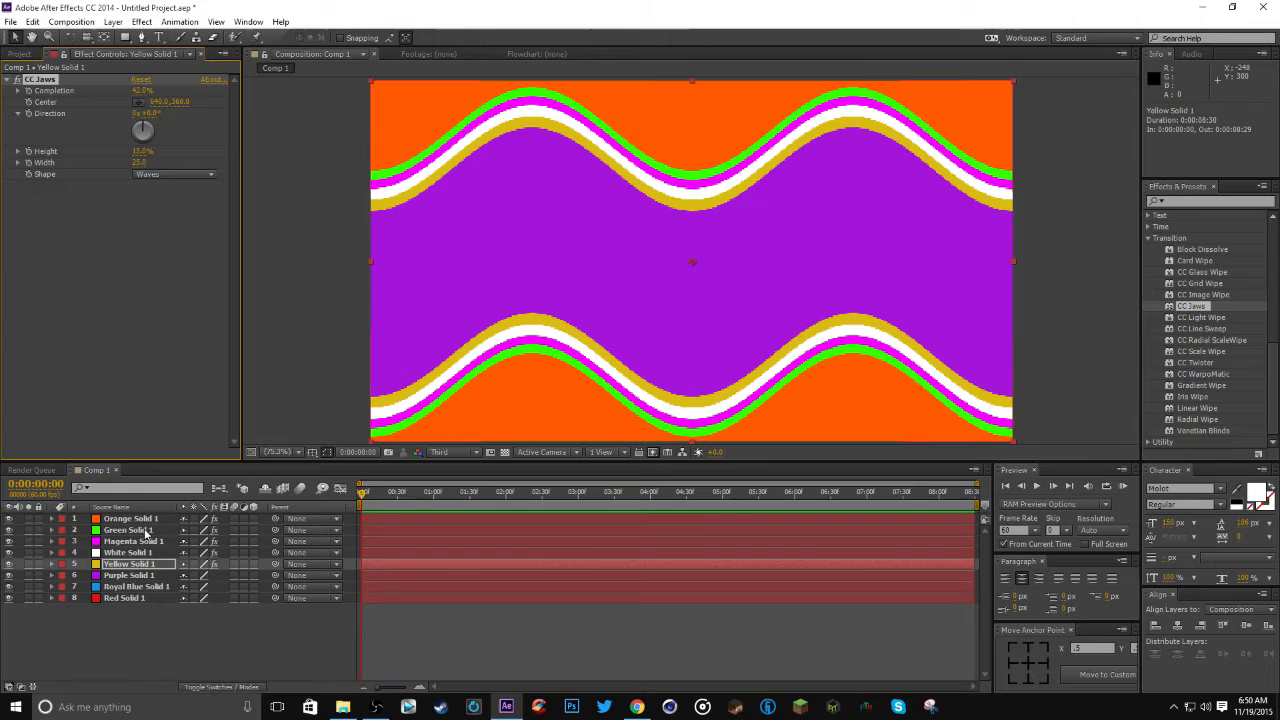
pyautogui.click(128, 576)
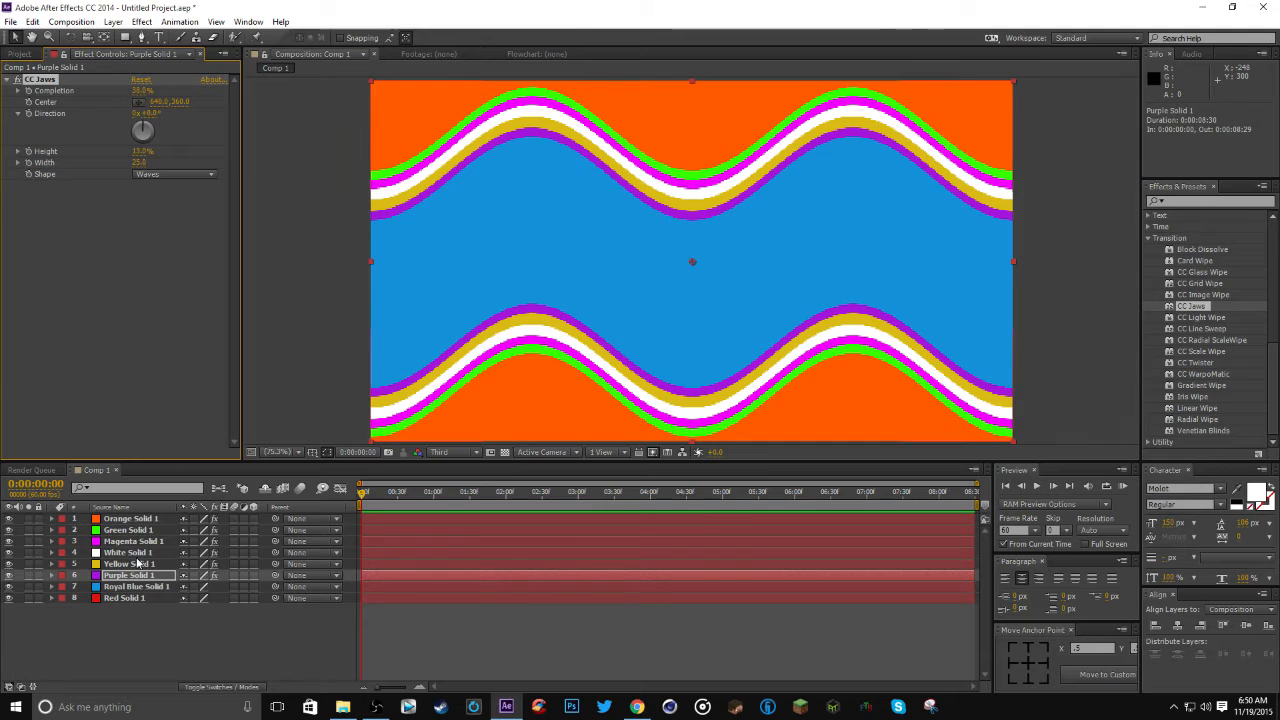
pyautogui.click(136, 586)
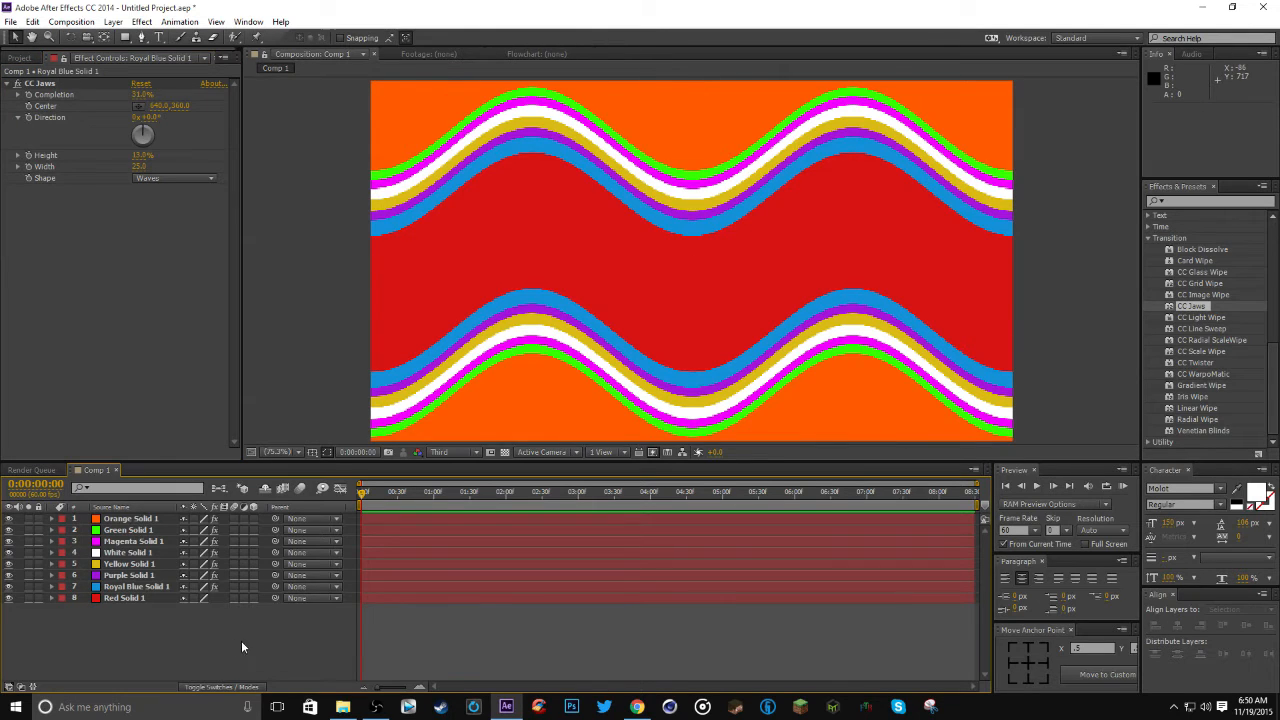
pyautogui.click(130, 518)
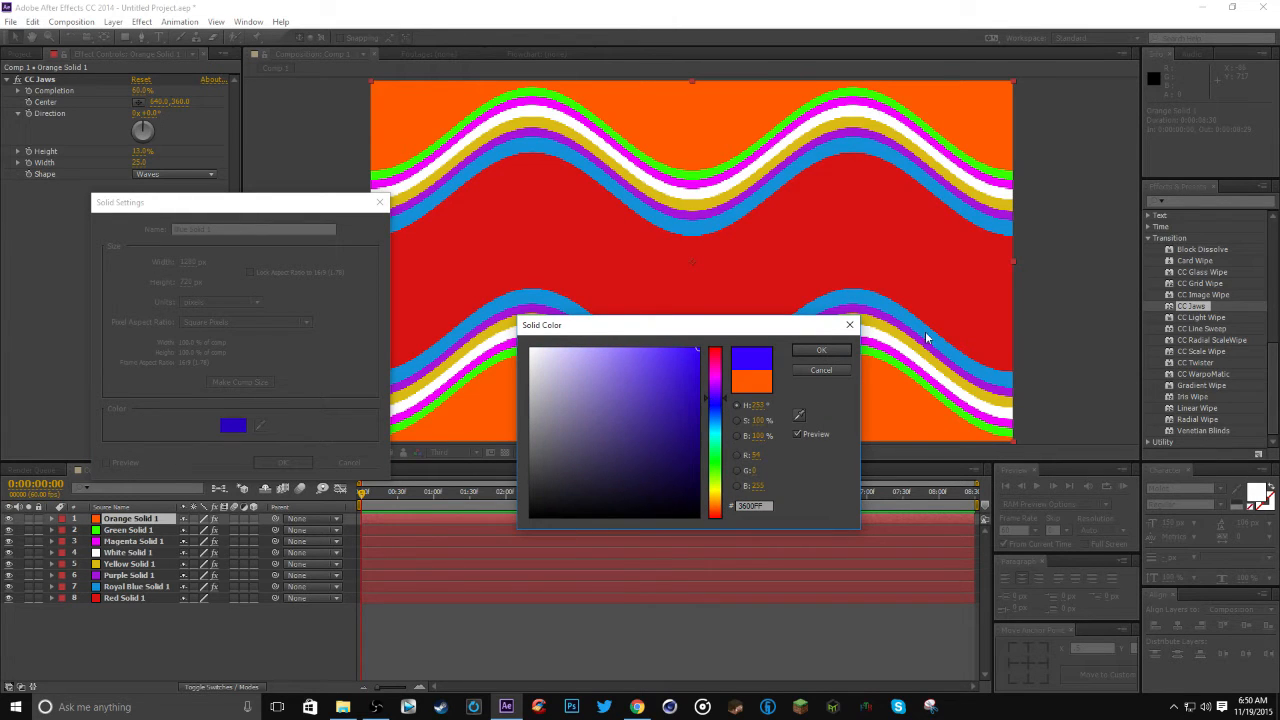
# Create a deep blue solid on top and a cyan solid just above Red Solid 1
pyautogui.click(820, 350)
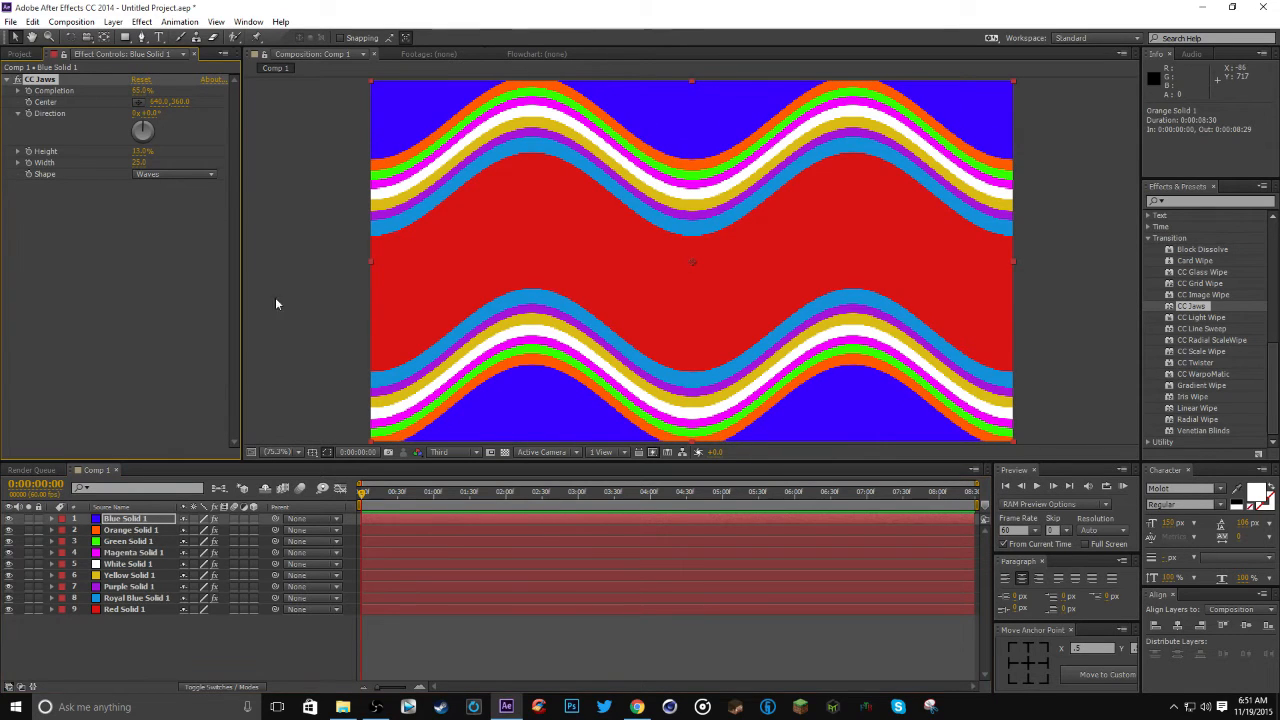
pyautogui.click(124, 608)
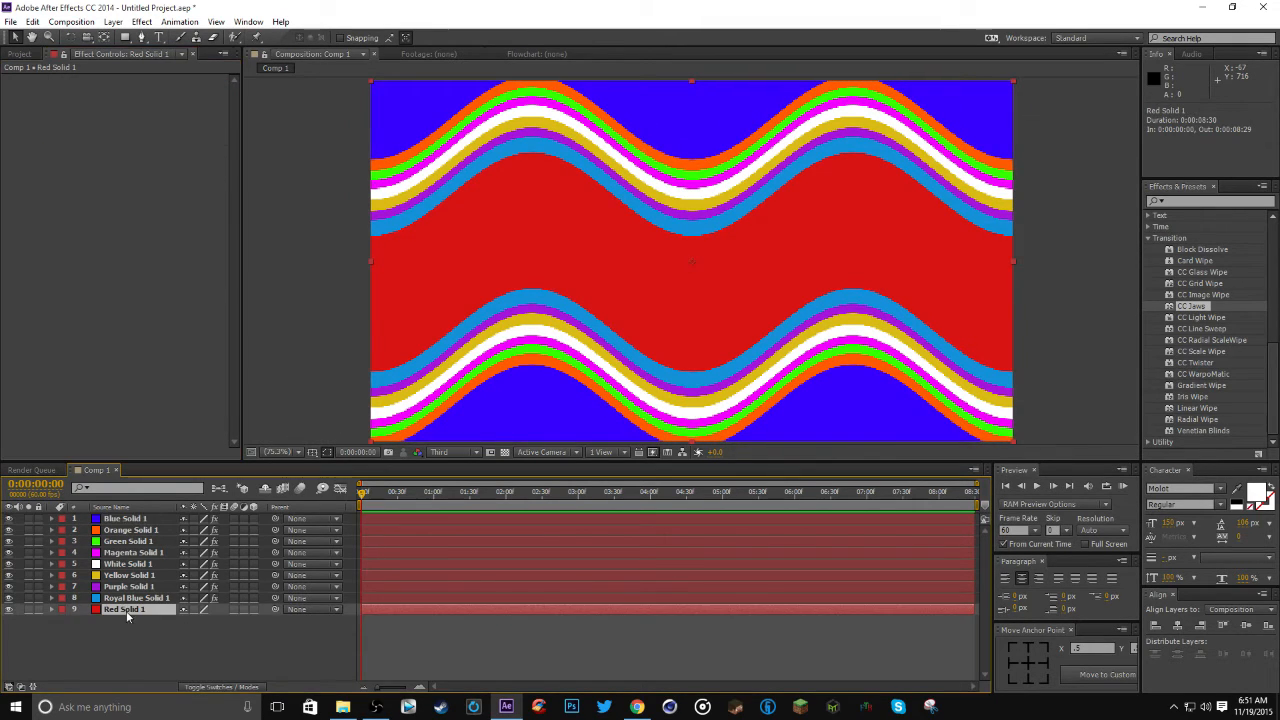
pyautogui.click(232, 426)
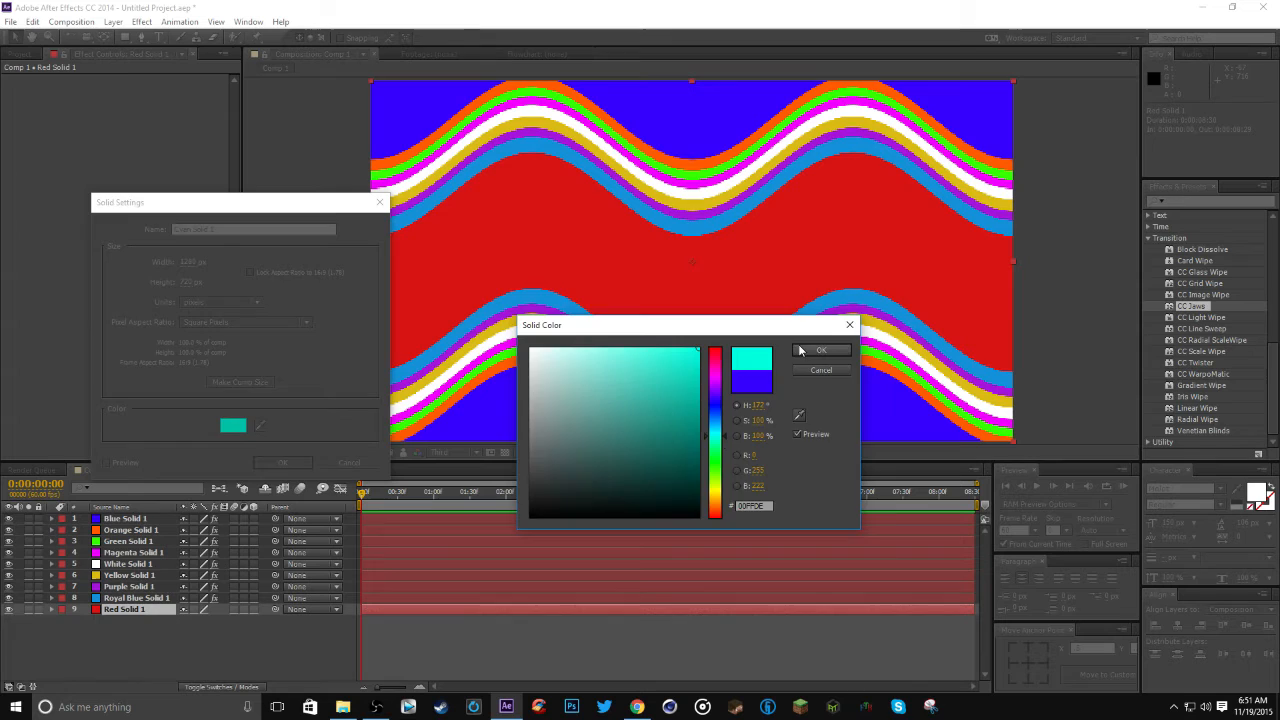
pyautogui.click(820, 350)
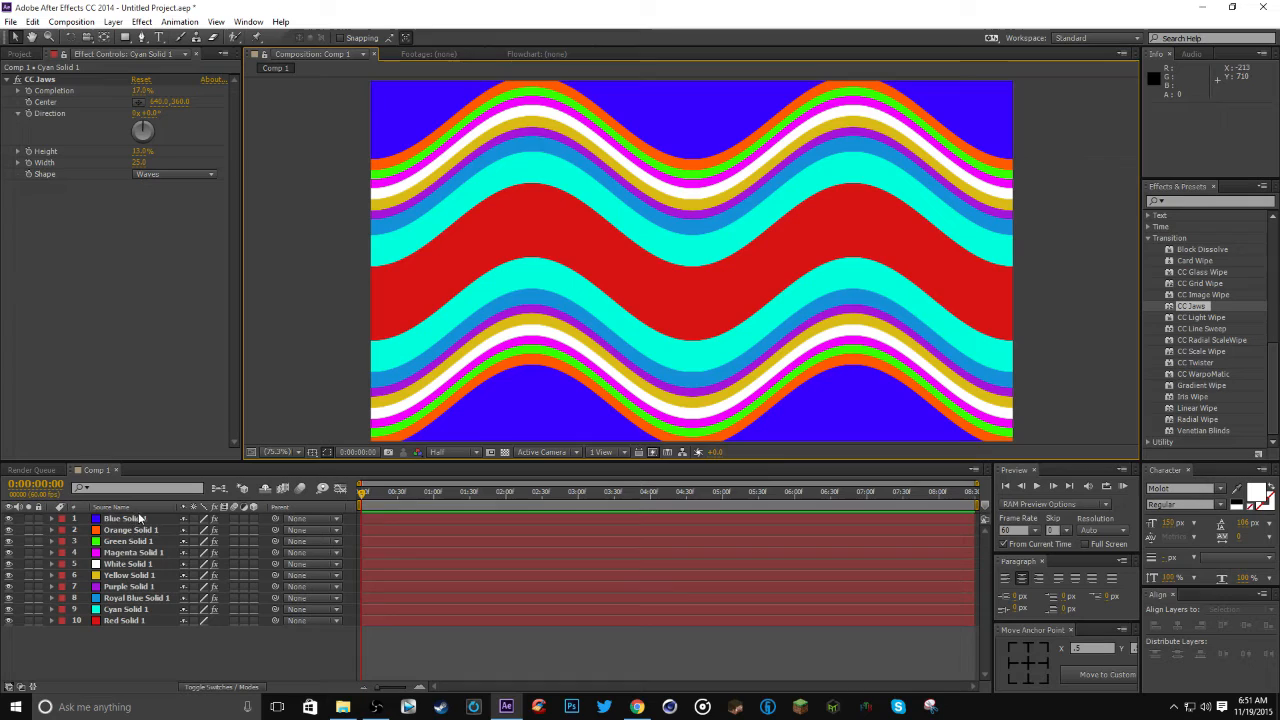
# Create Adjustment Layer 1 at the top of the timeline and select it
pyautogui.click(124, 518)
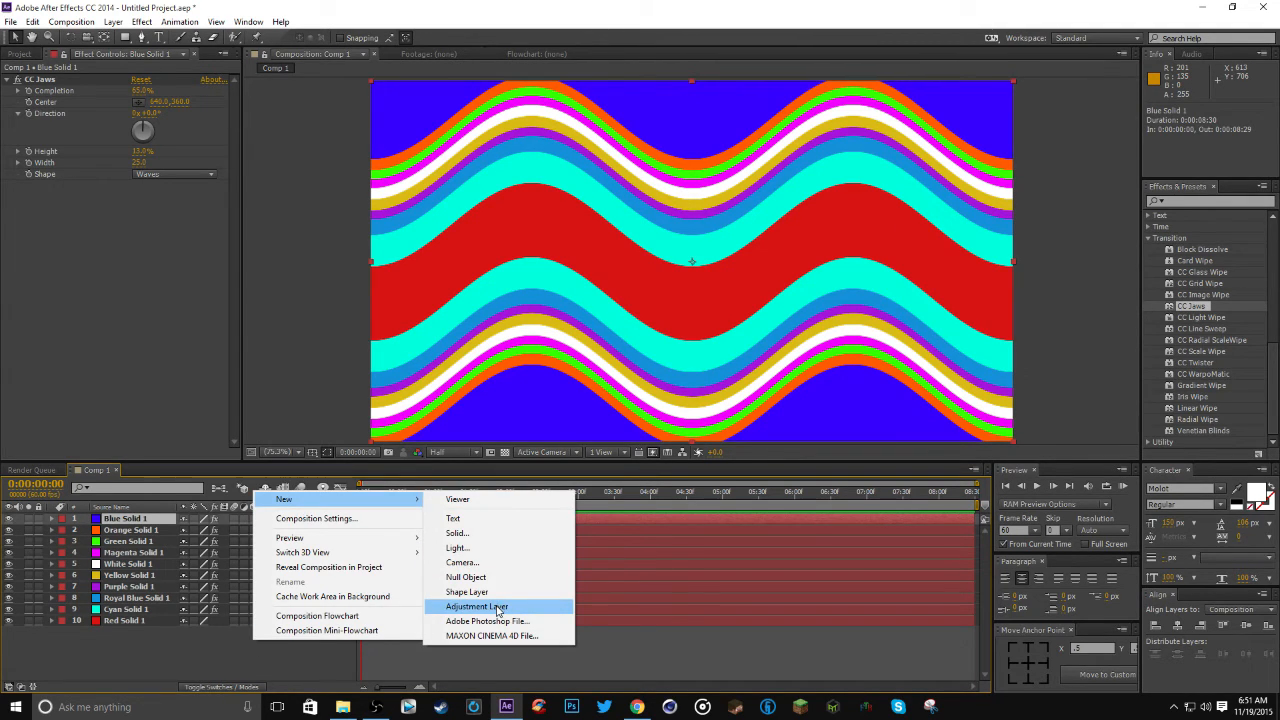
pyautogui.click(476, 606)
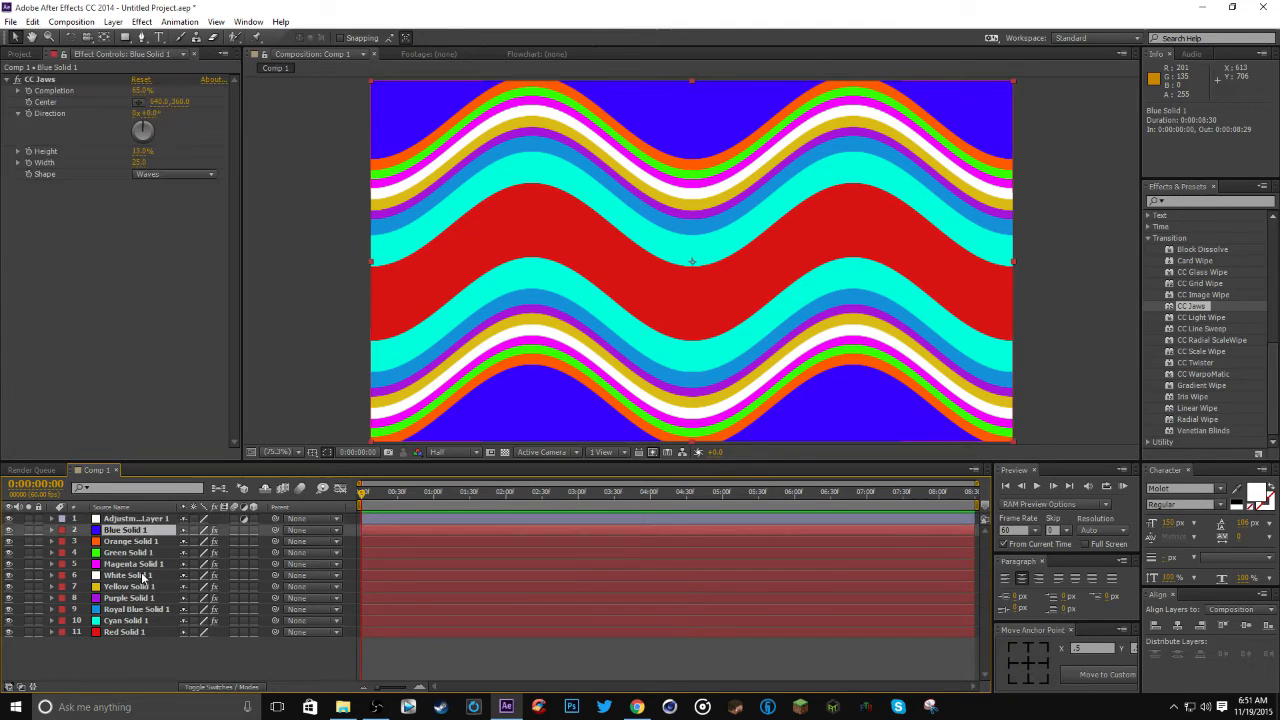
pyautogui.click(124, 632)
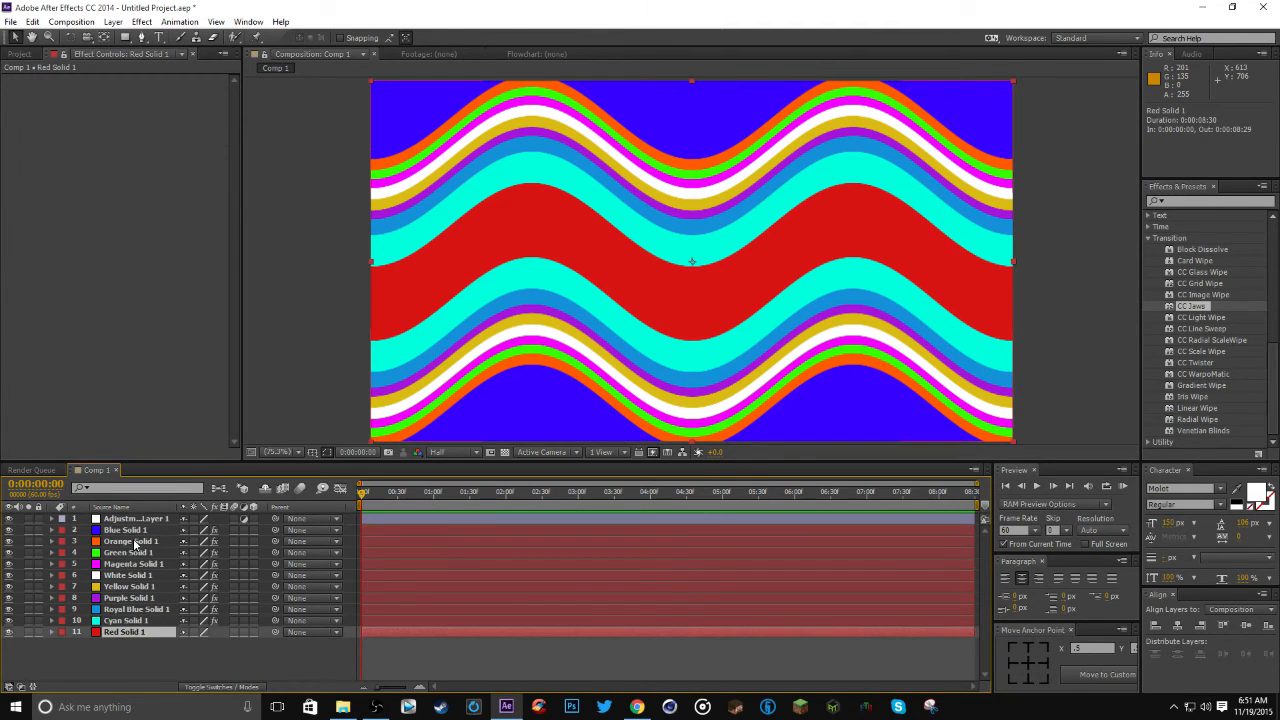
pyautogui.click(126, 620)
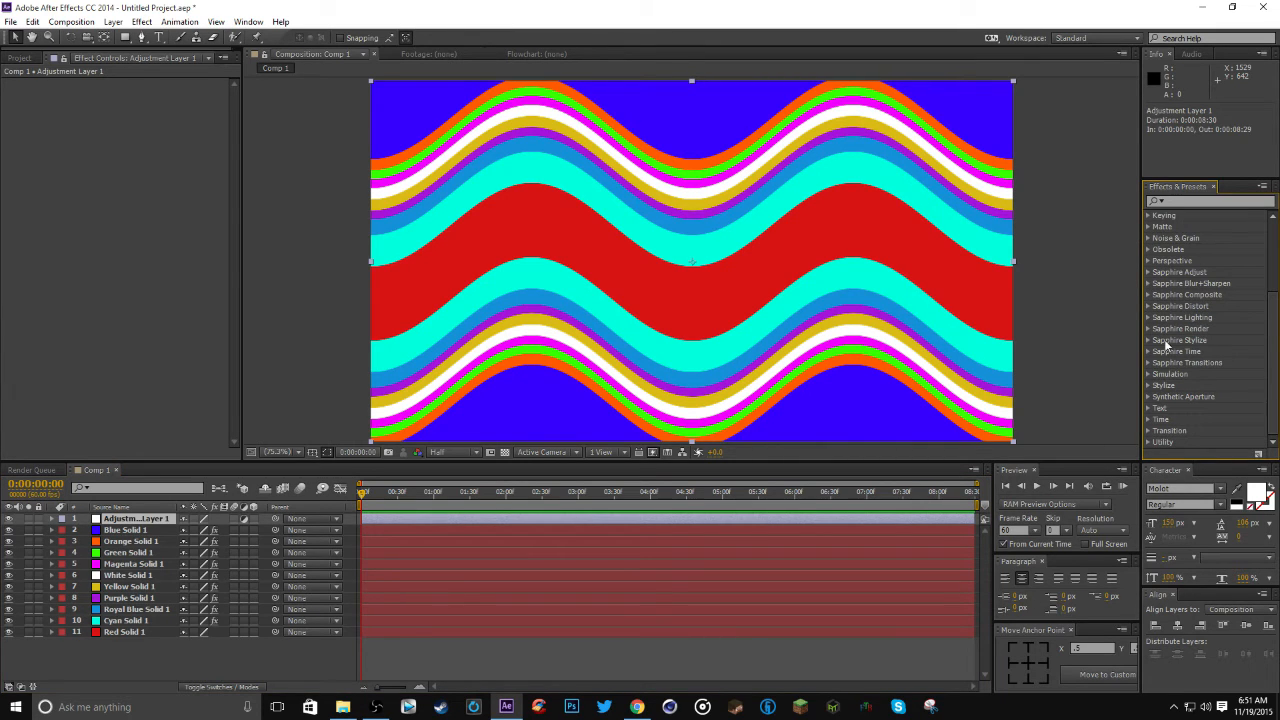
# Expand Sapphire Stylize and apply S_KaleidoPolar to the adjustment layer
pyautogui.click(1180, 340)
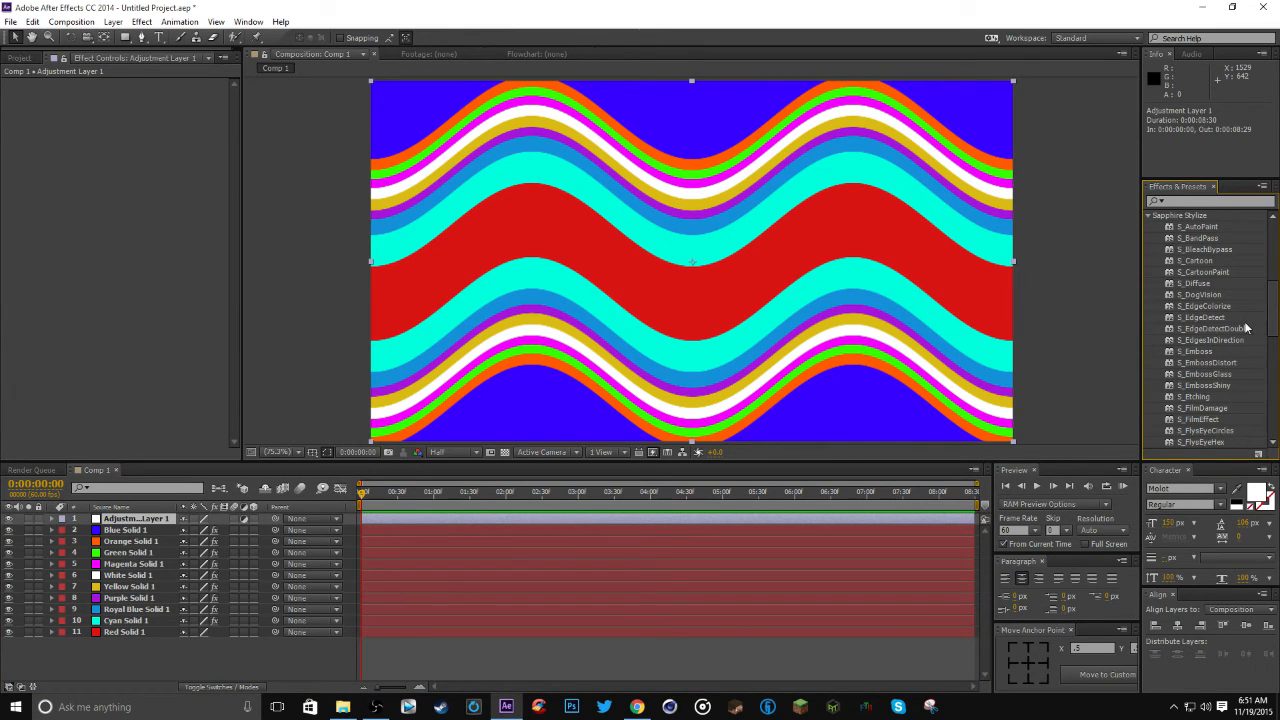
pyautogui.scroll(-3)
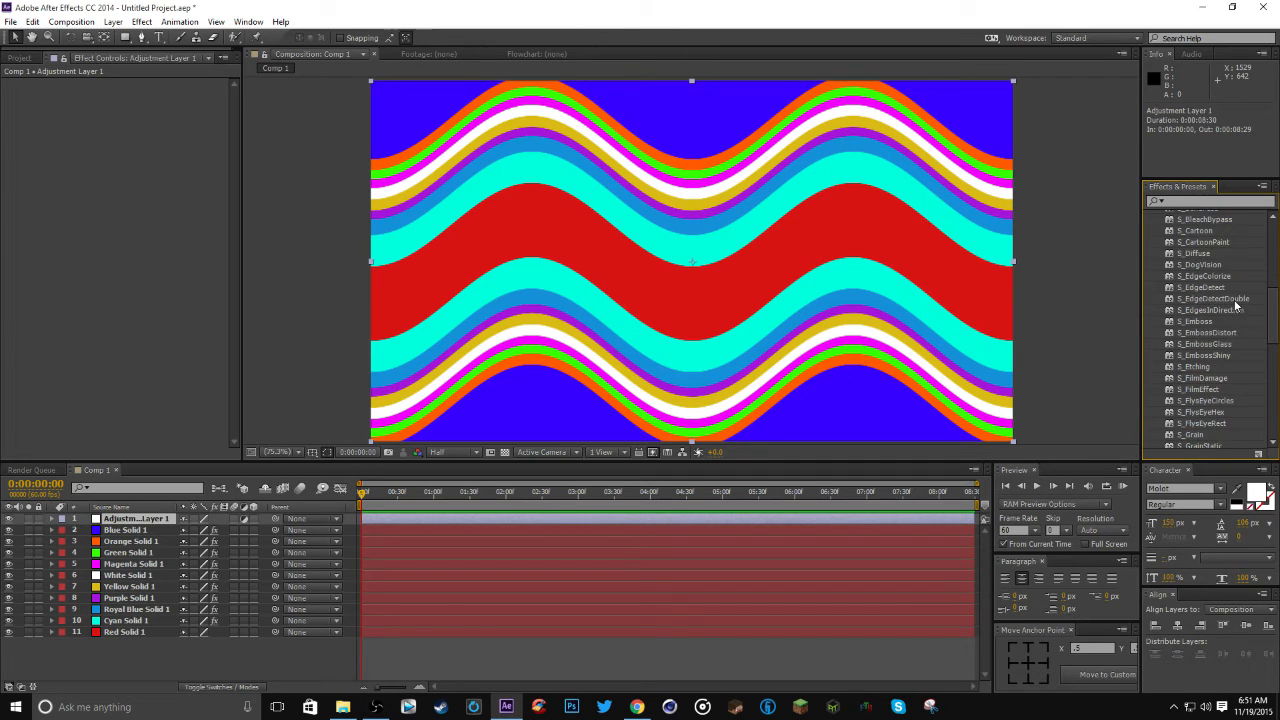
pyautogui.scroll(-3)
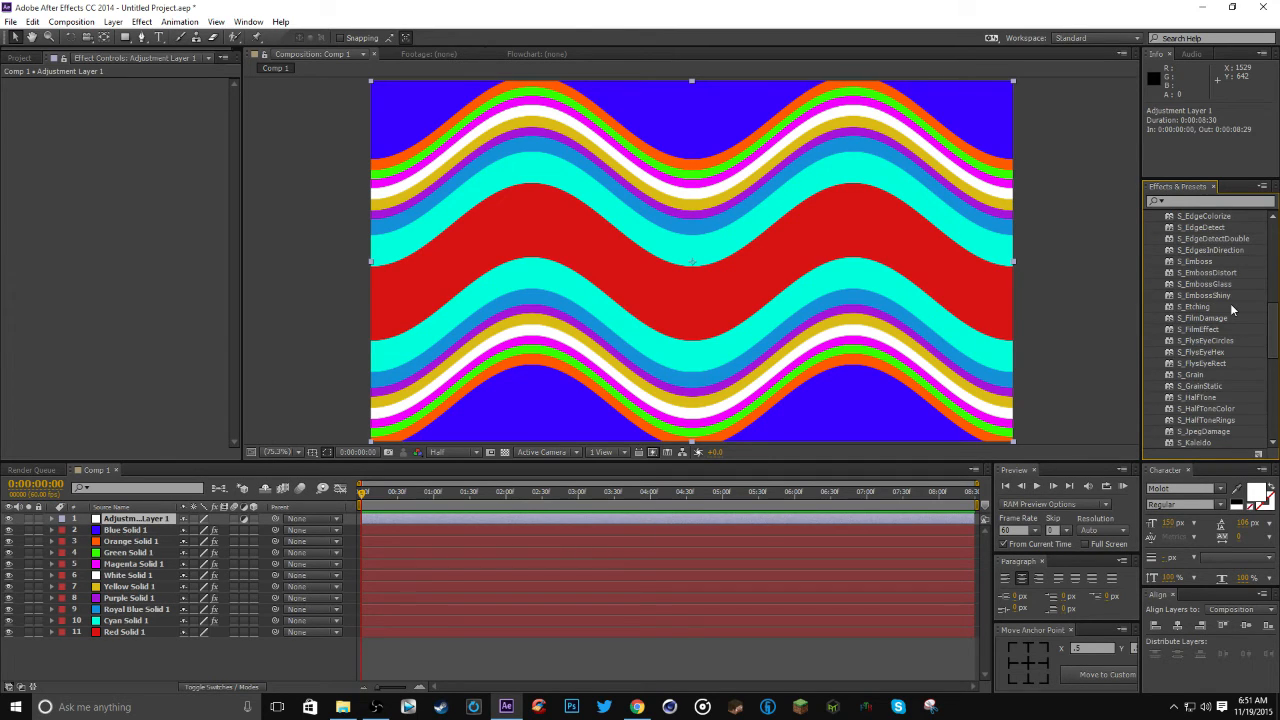
pyautogui.scroll(-3)
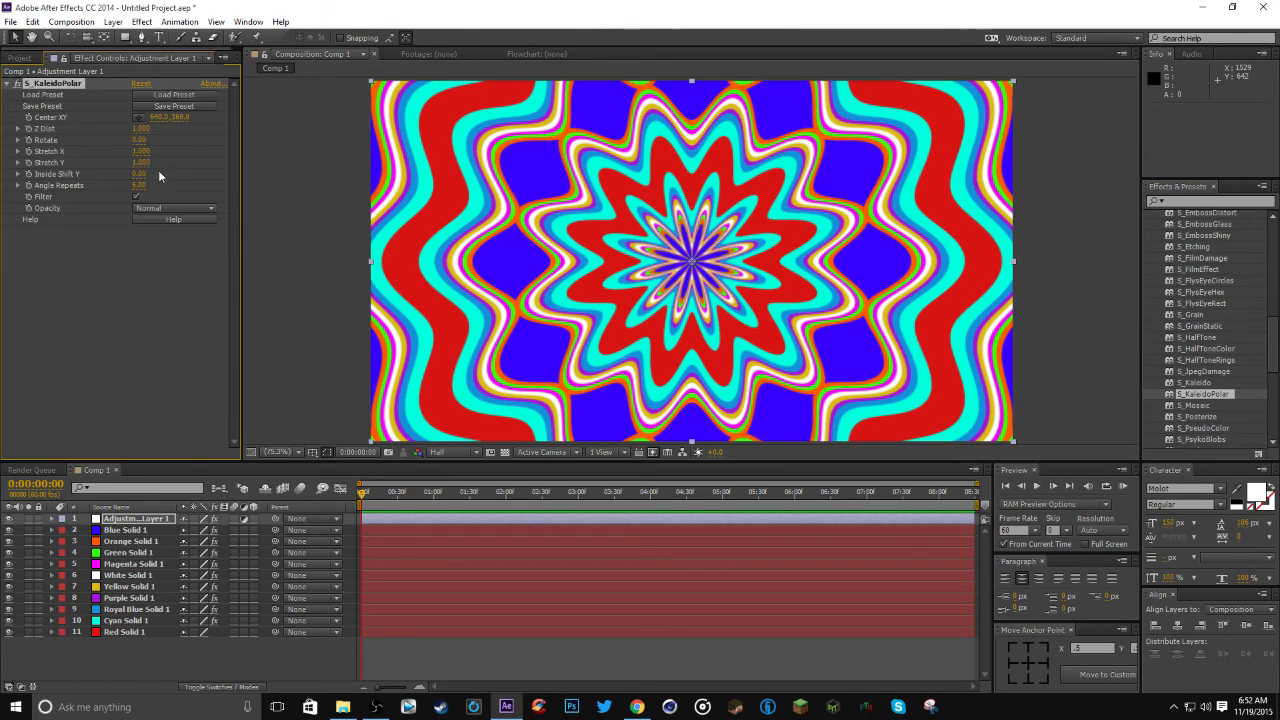
pyautogui.moveTo(252, 116)
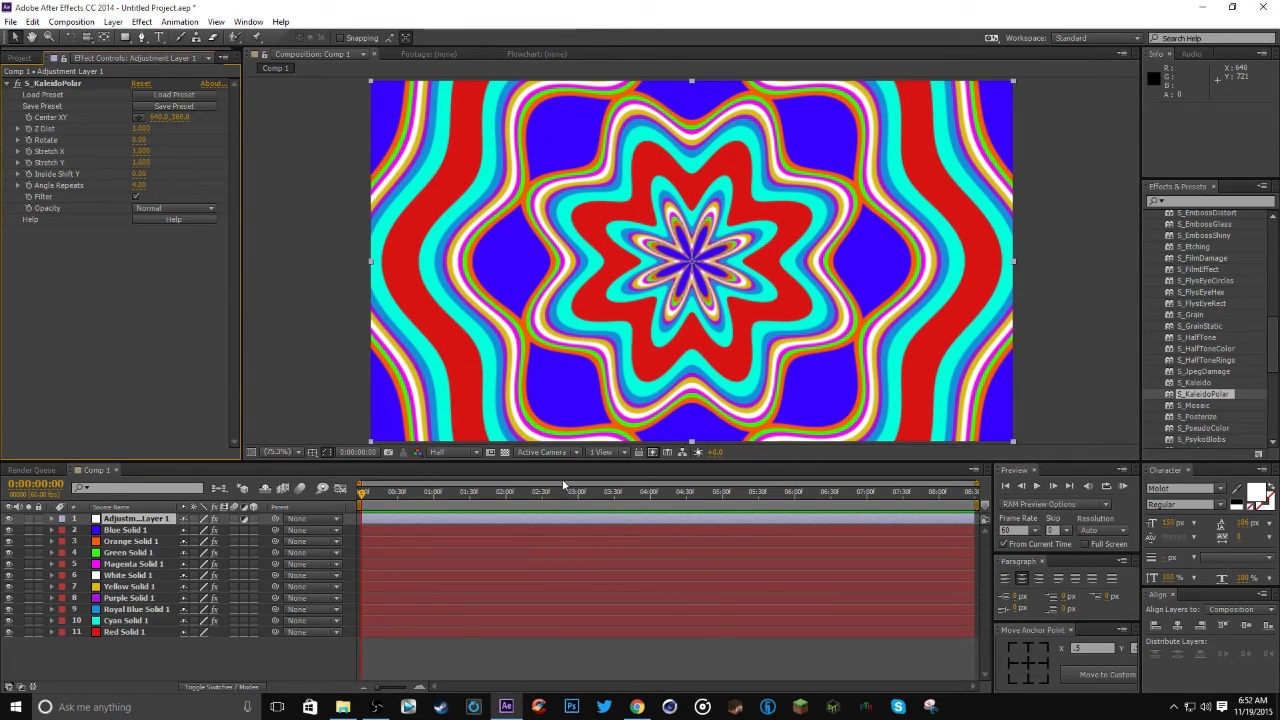
# Delete S_KaleidoPolar from the adjustment layer and select Blue Solid 1
pyautogui.click(878, 492)
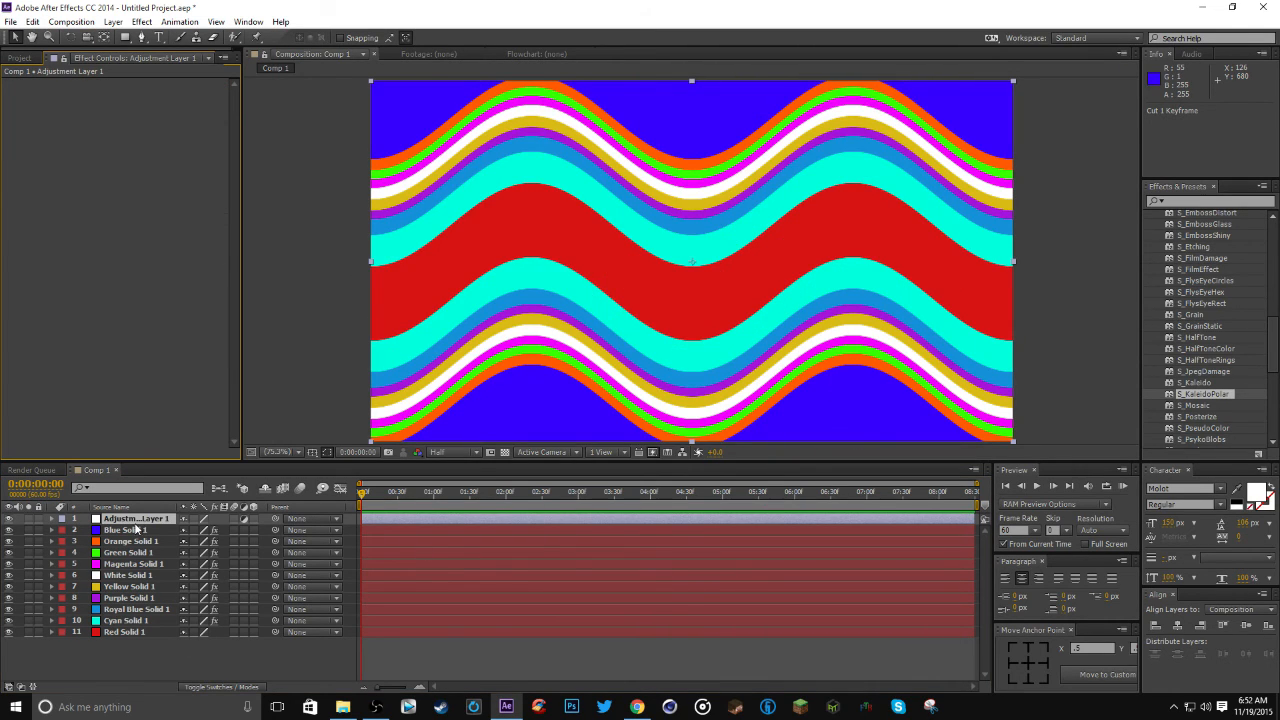
pyautogui.click(128, 530)
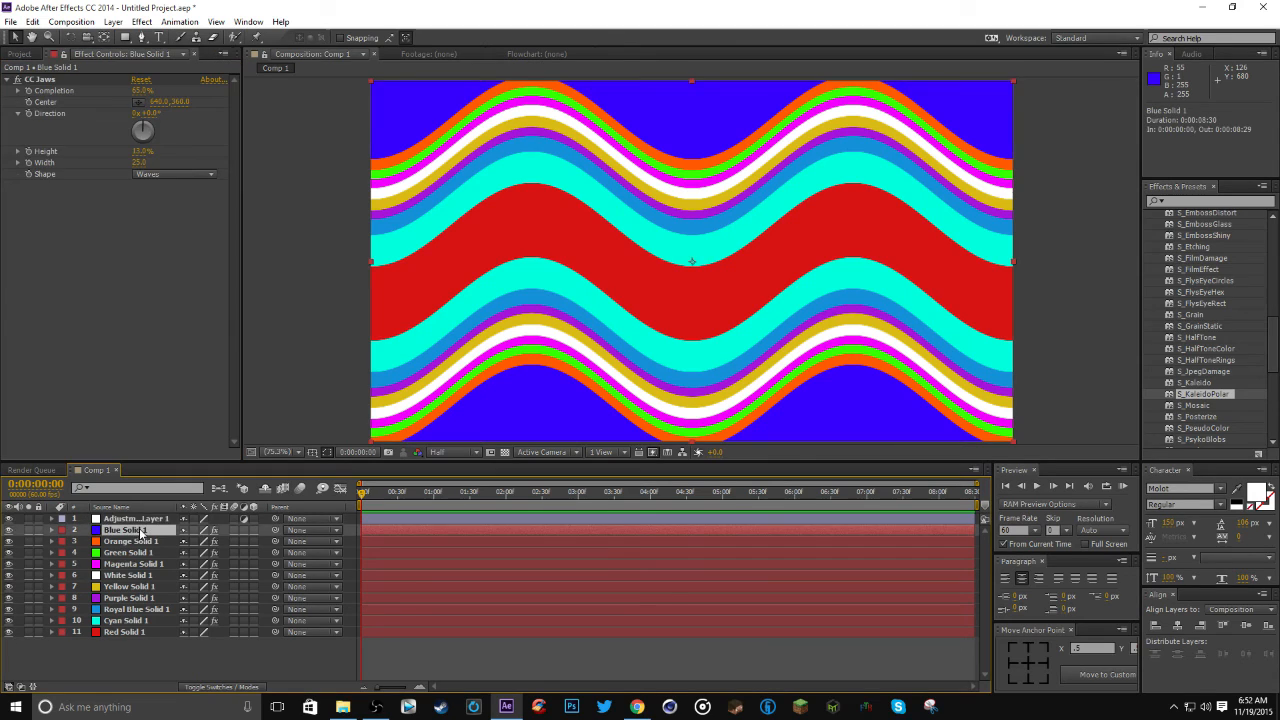